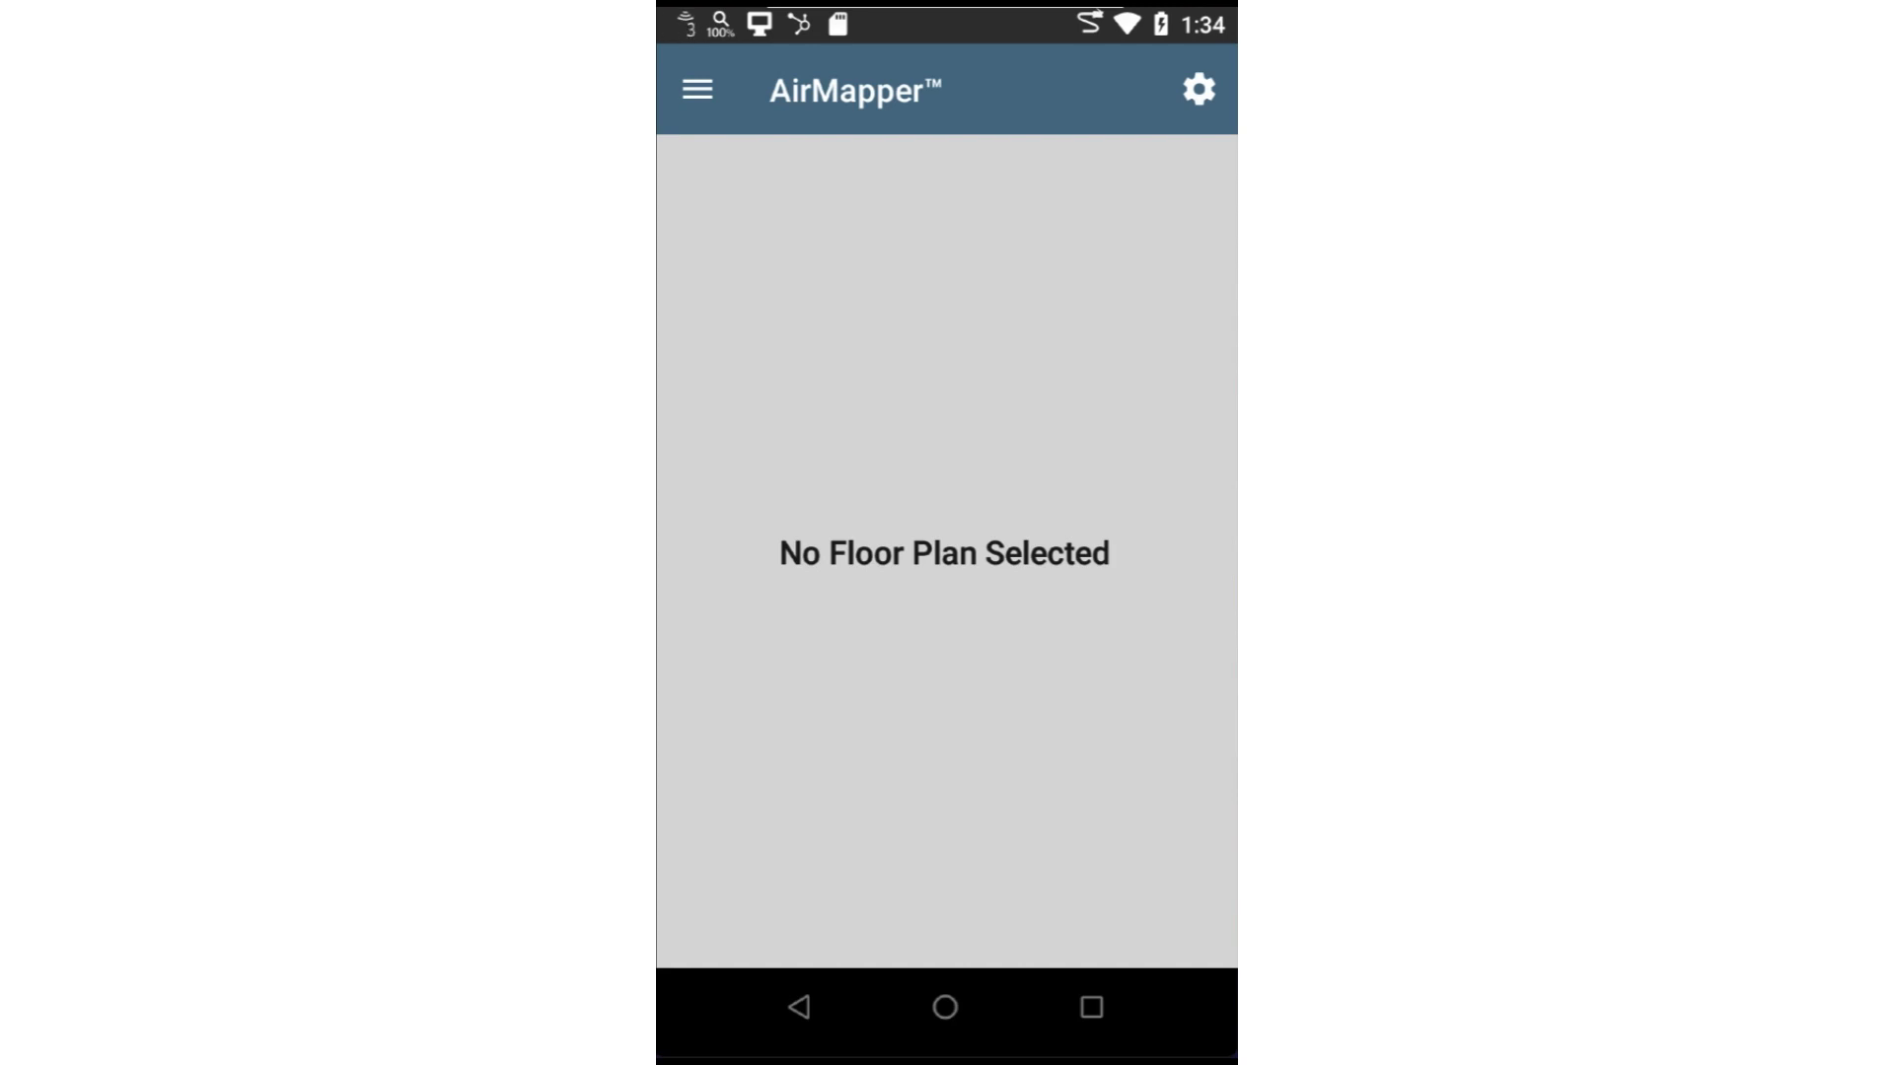
Reach the still-empty Floor Plan list from the survey settings gear
click(1199, 89)
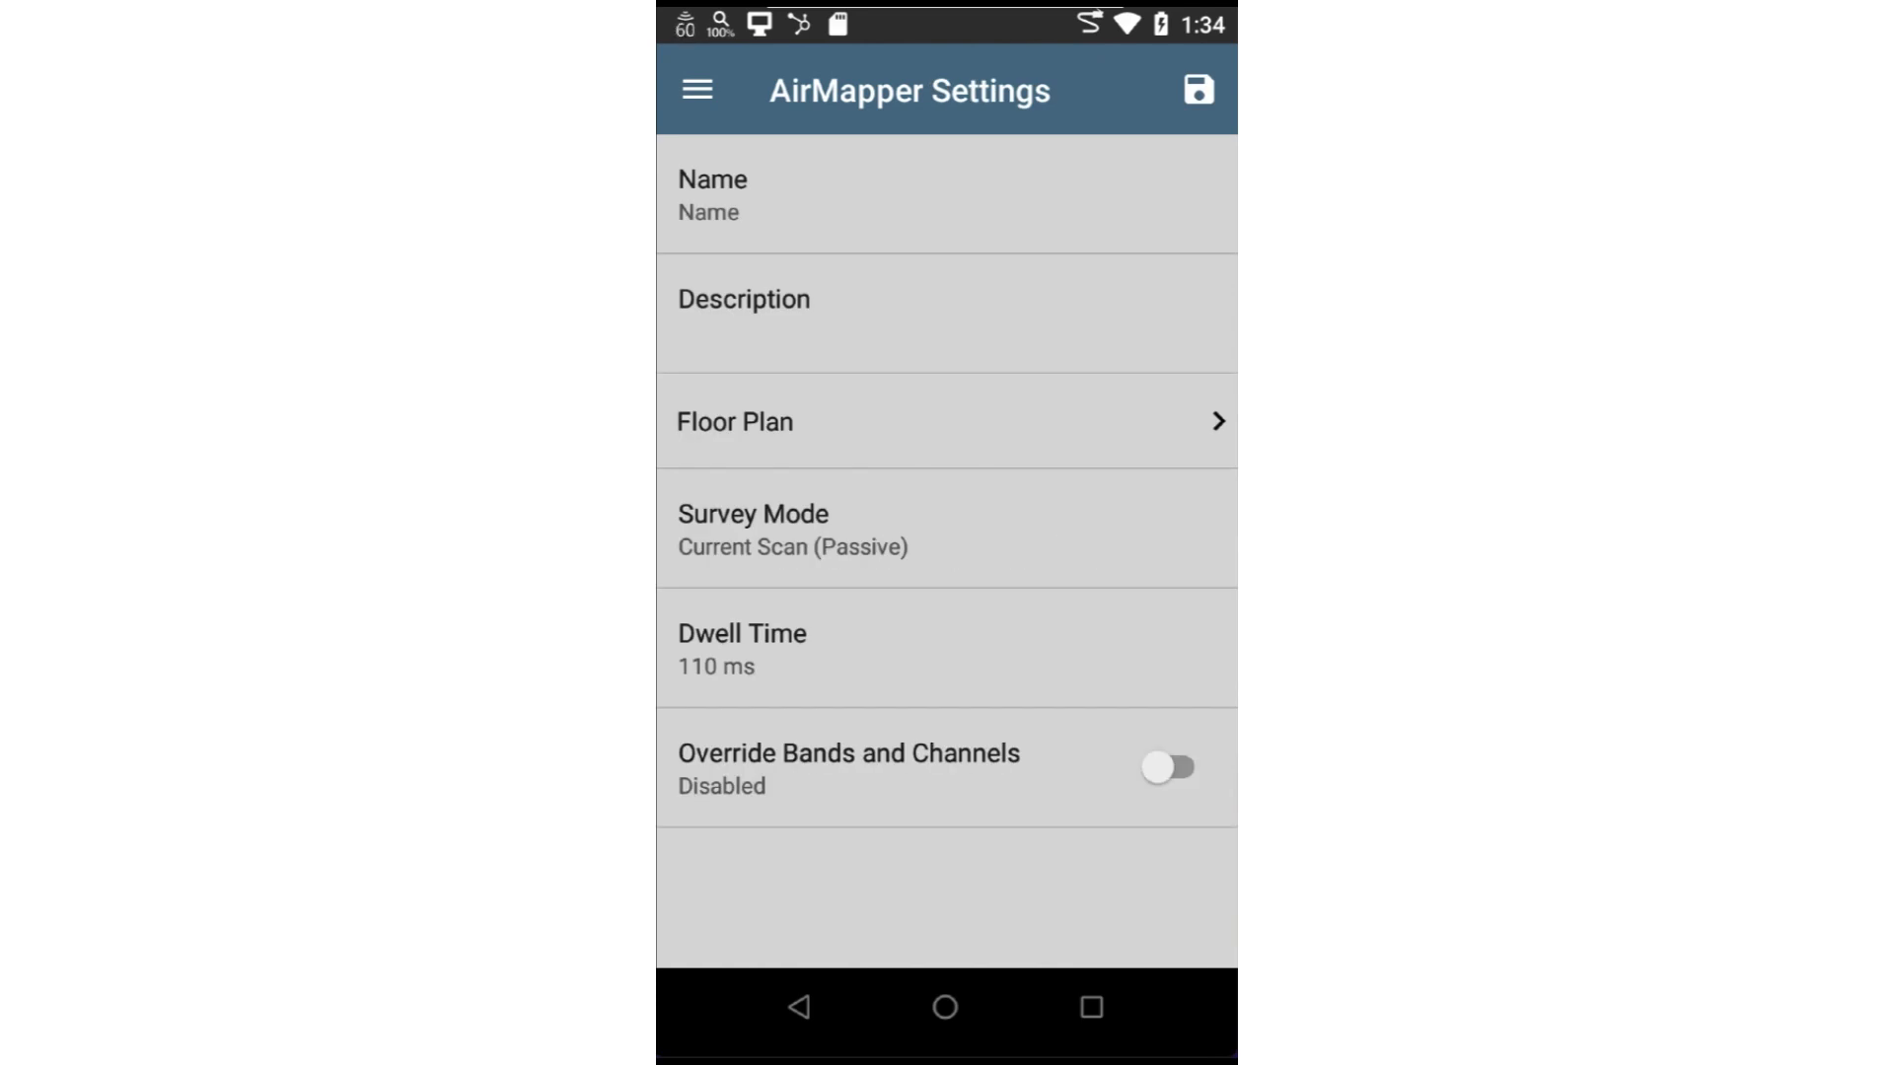
click(709, 193)
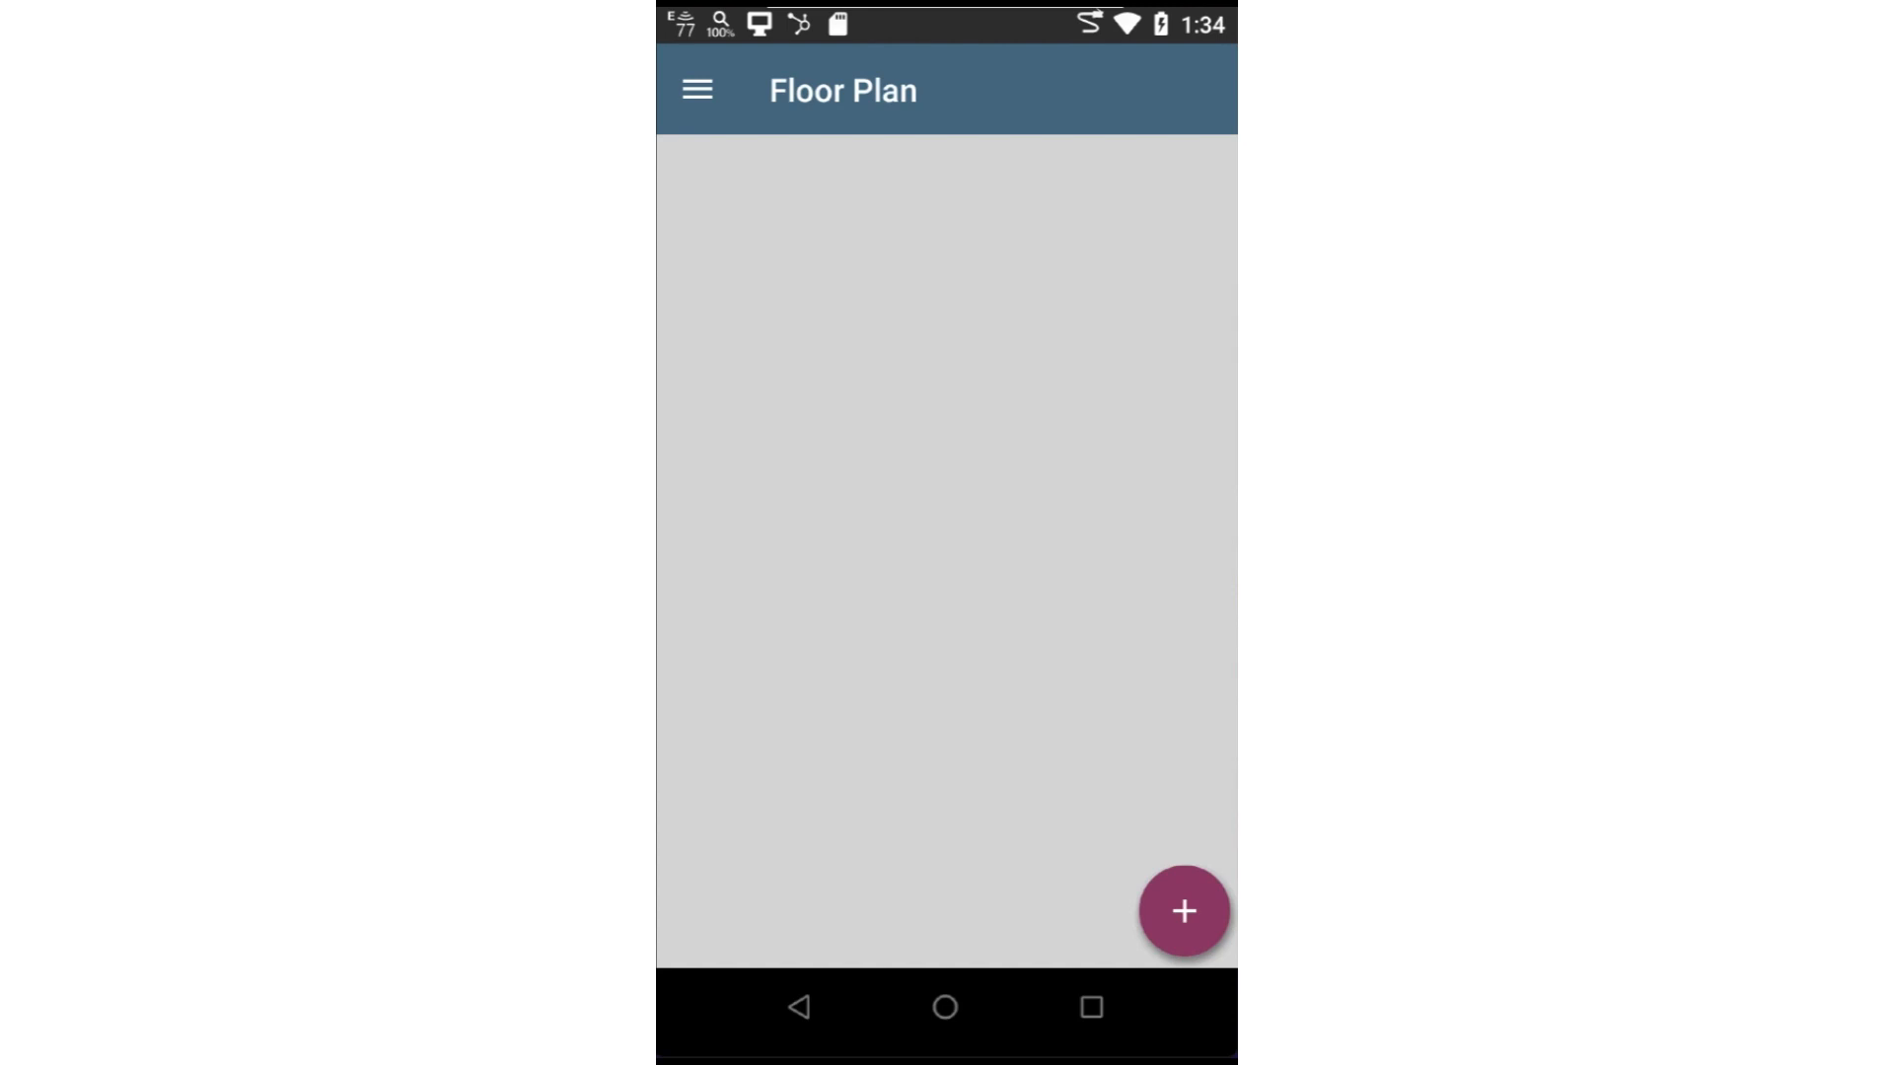
Add a new floor plan from the SD card's Medical Office Floor Plan image (250 x 188 ft, 20 ft propagation)
click(1184, 912)
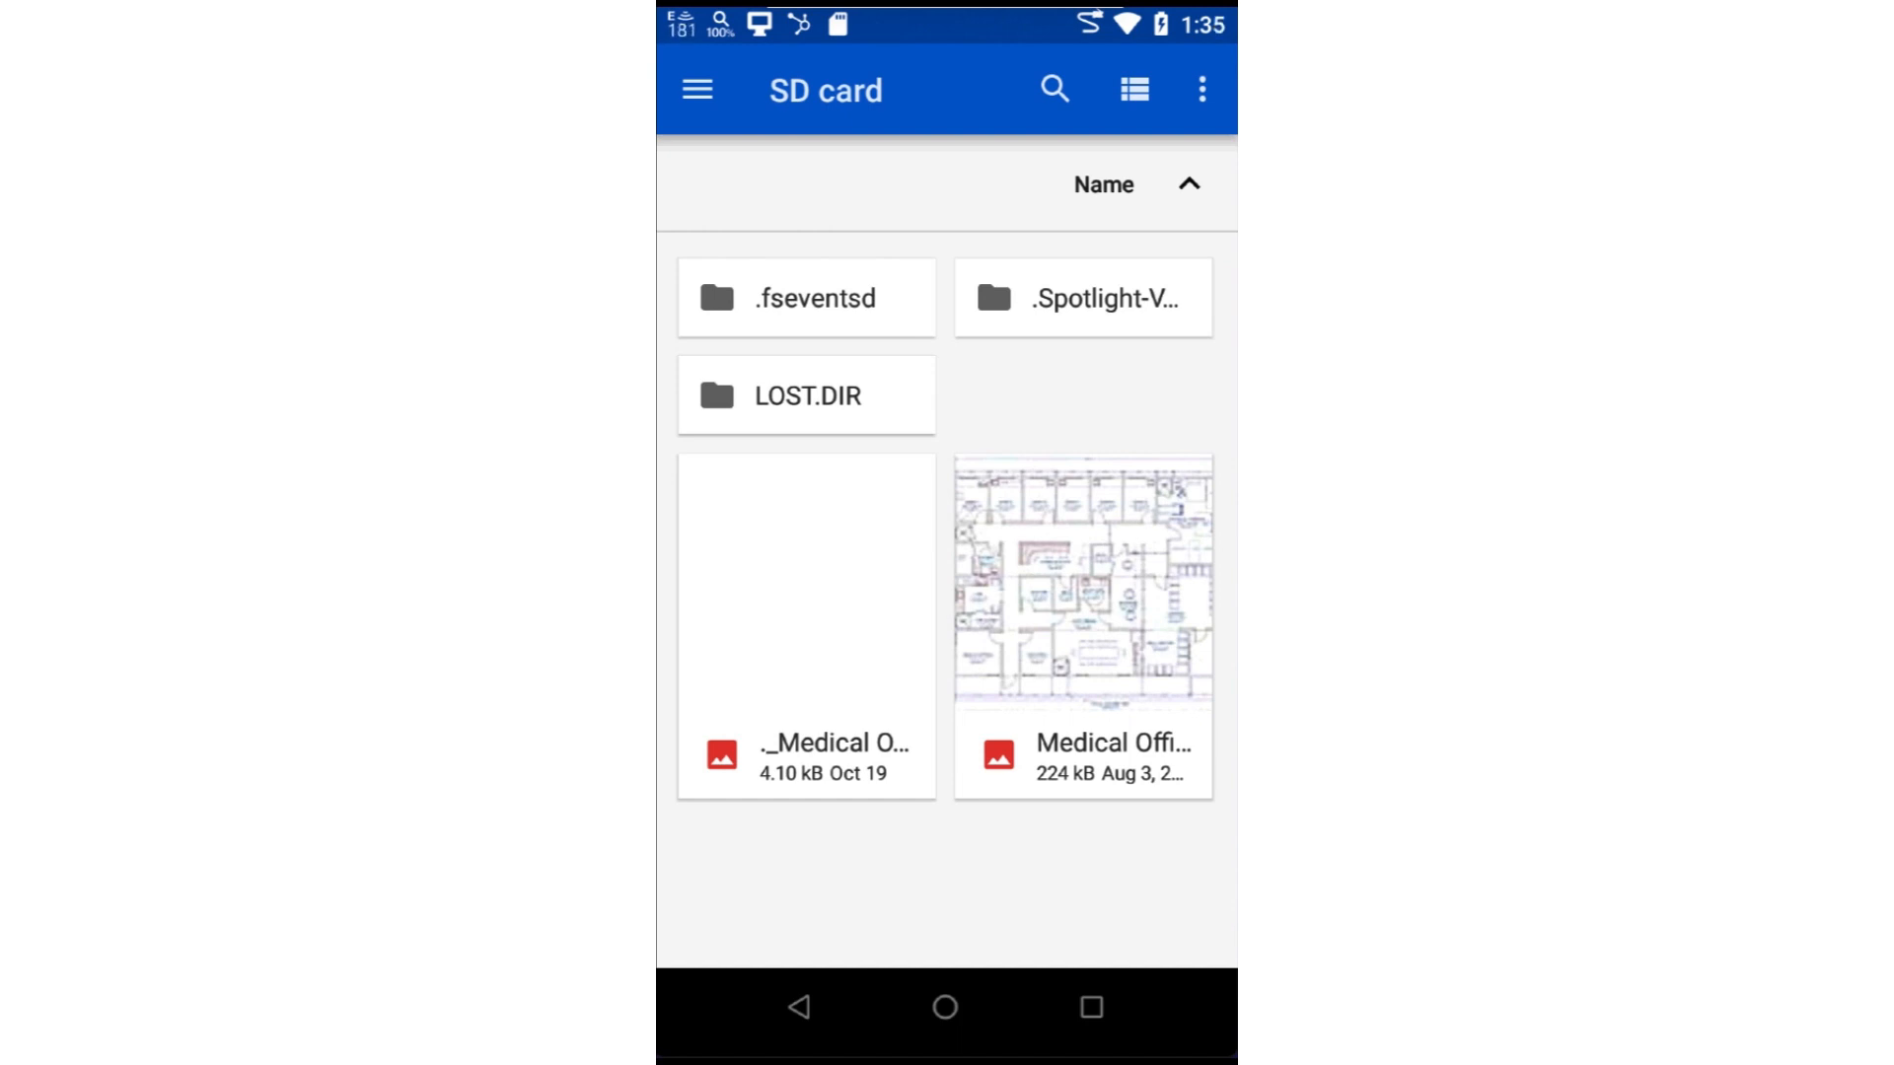
click(697, 91)
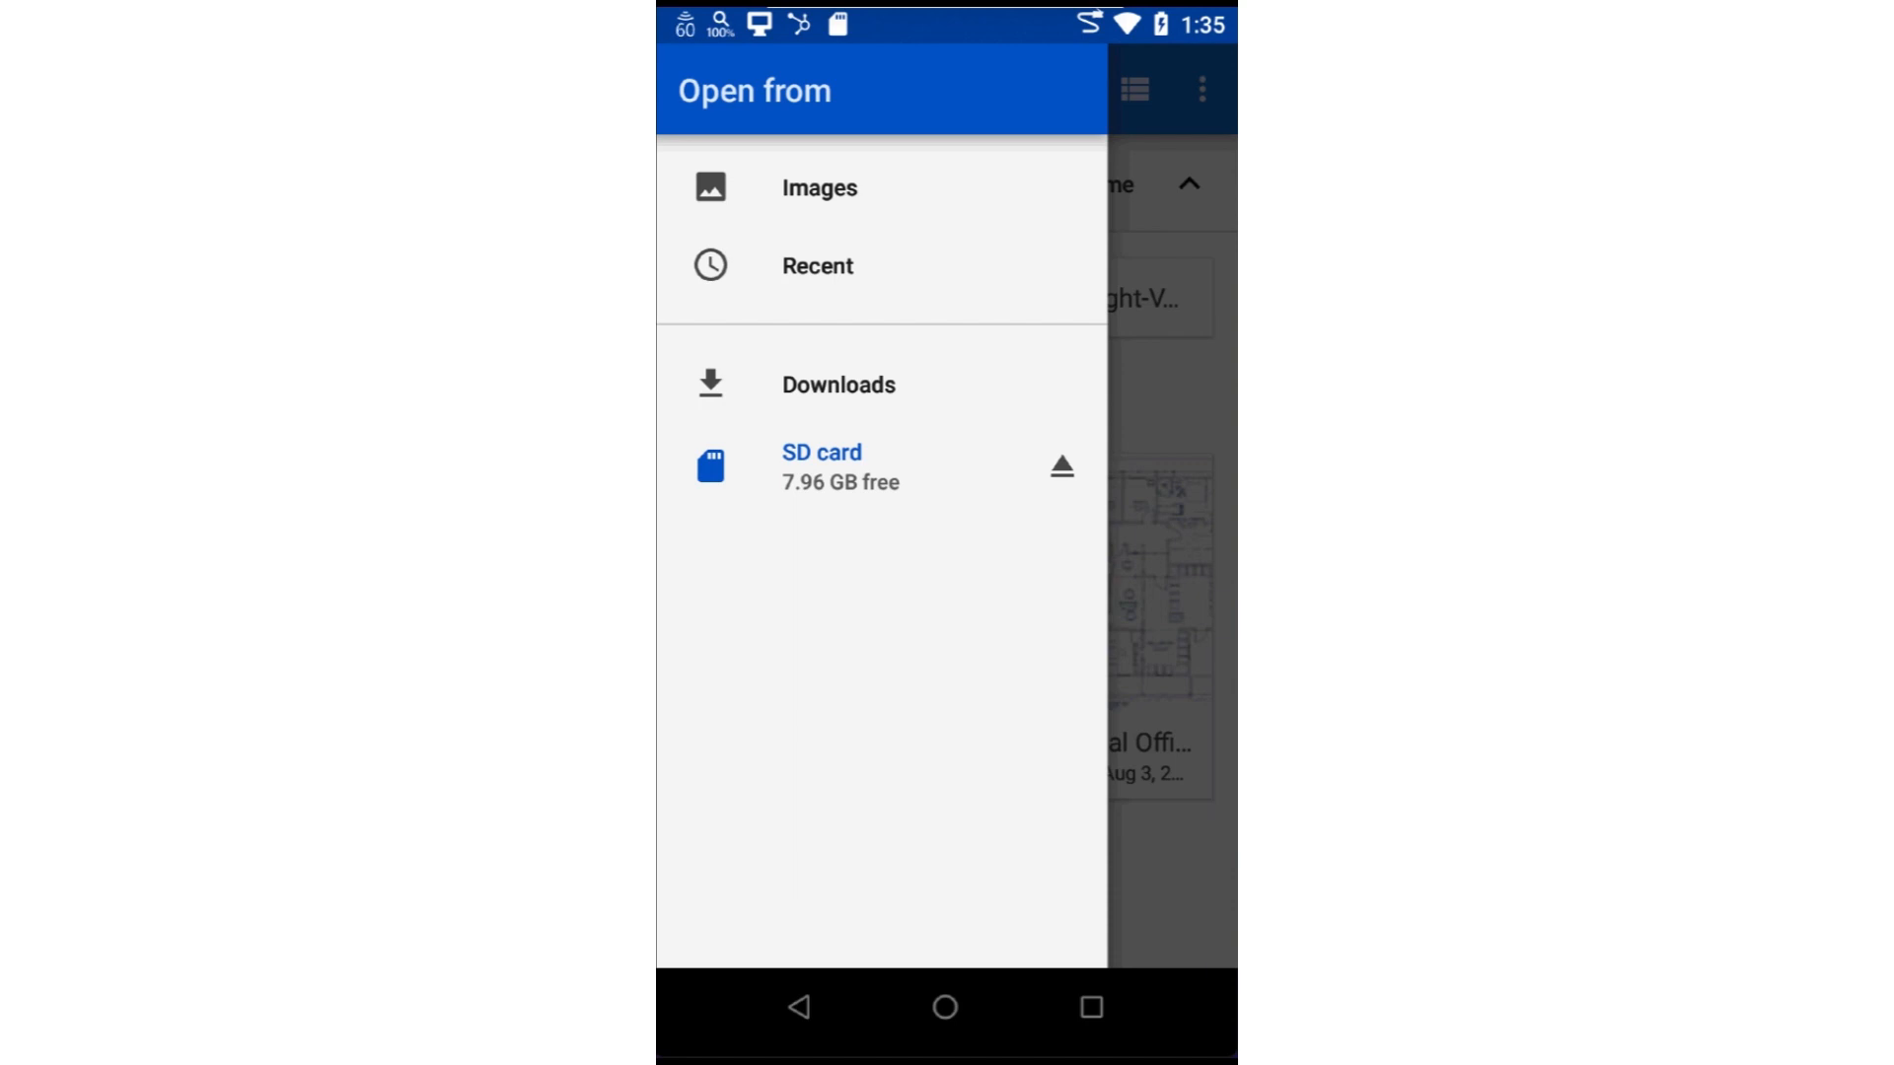
click(821, 454)
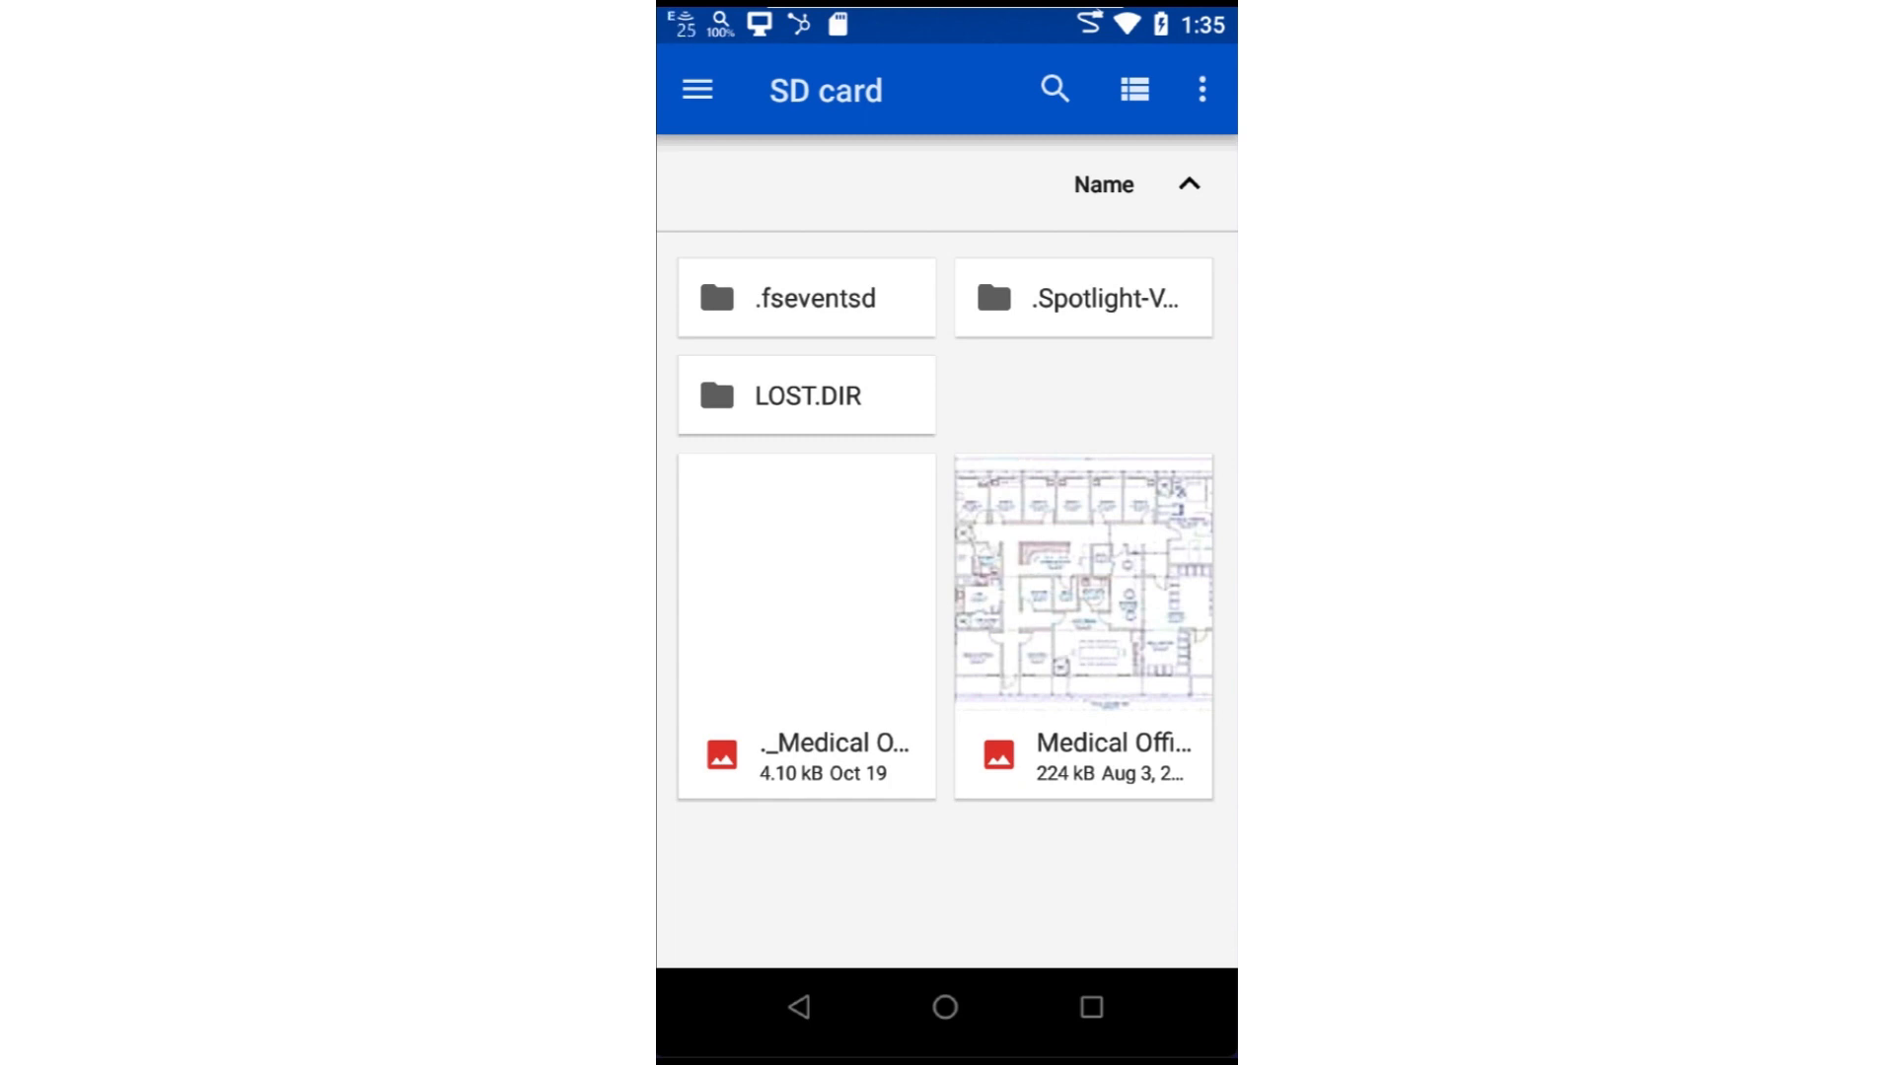
click(1081, 588)
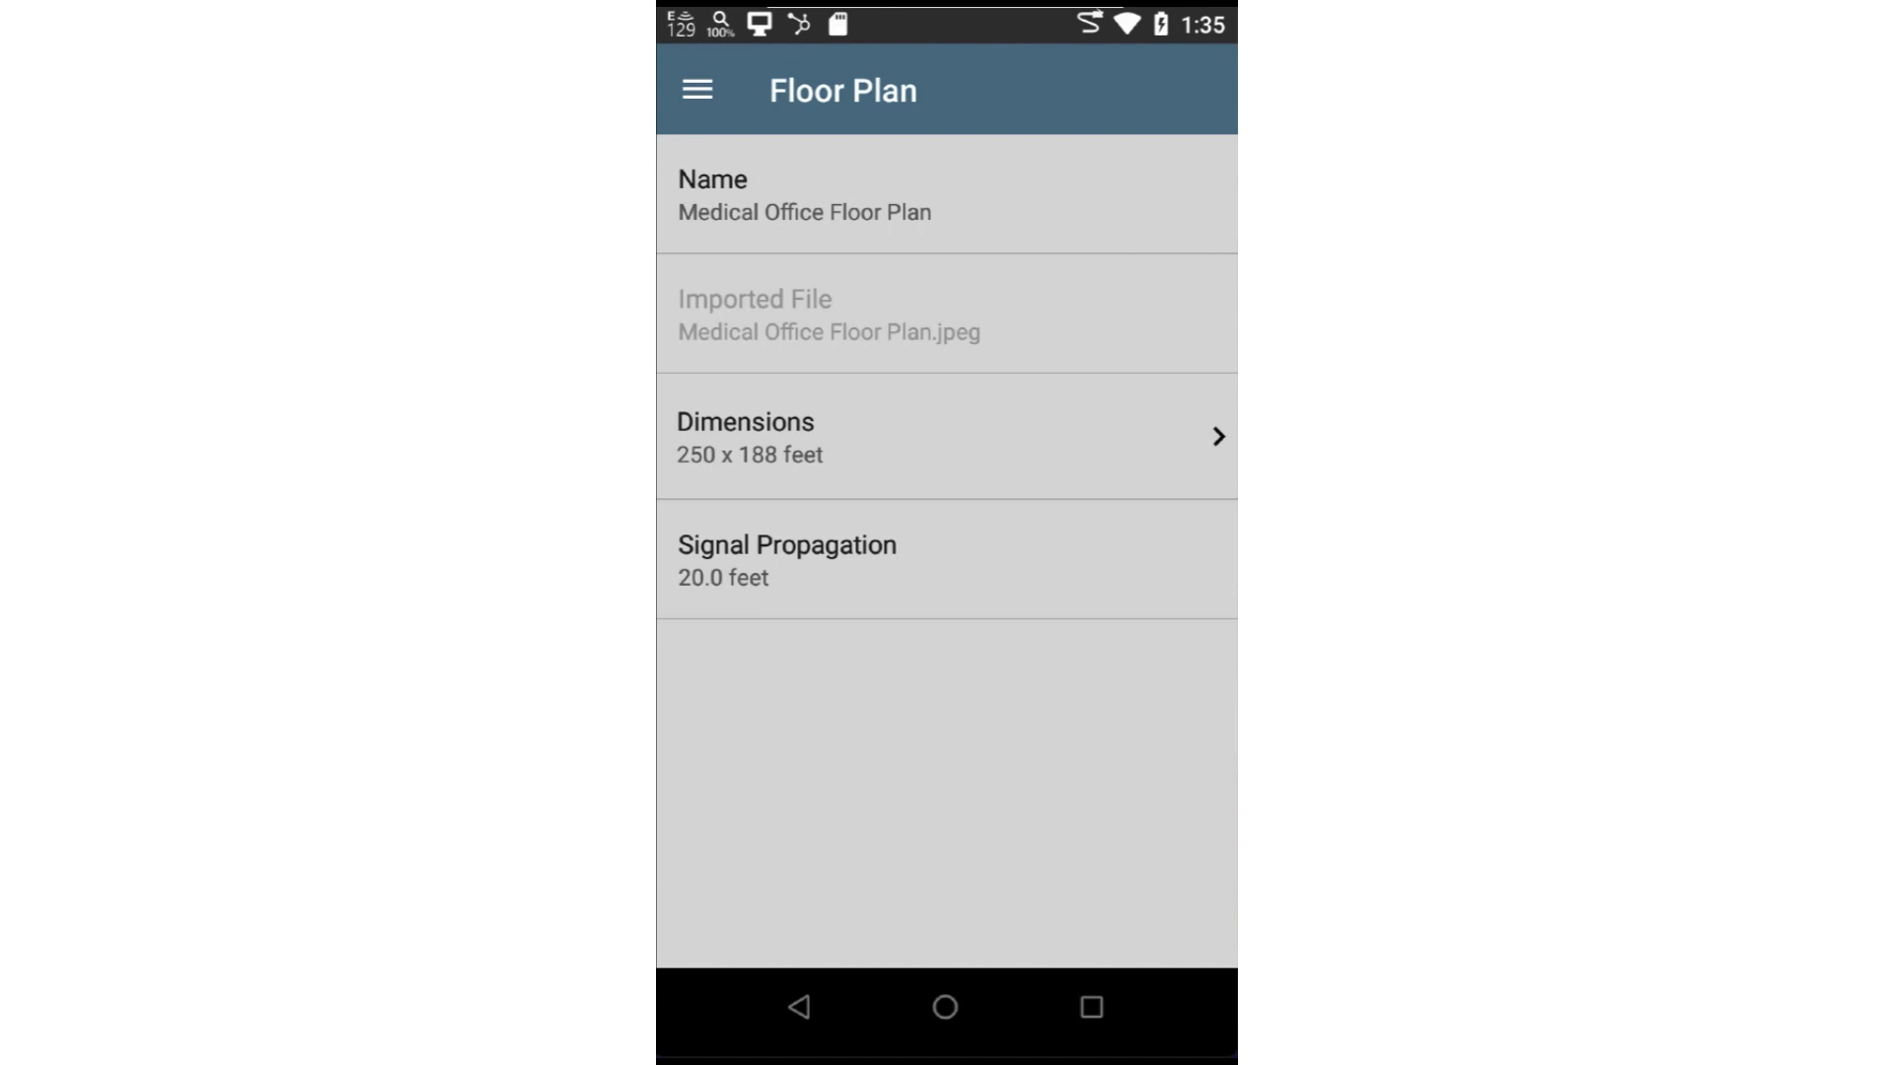
Calibrate Dimensions with markers on the bottom wall at 60 feet, resizing the plan to 84 x 63 feet
click(905, 436)
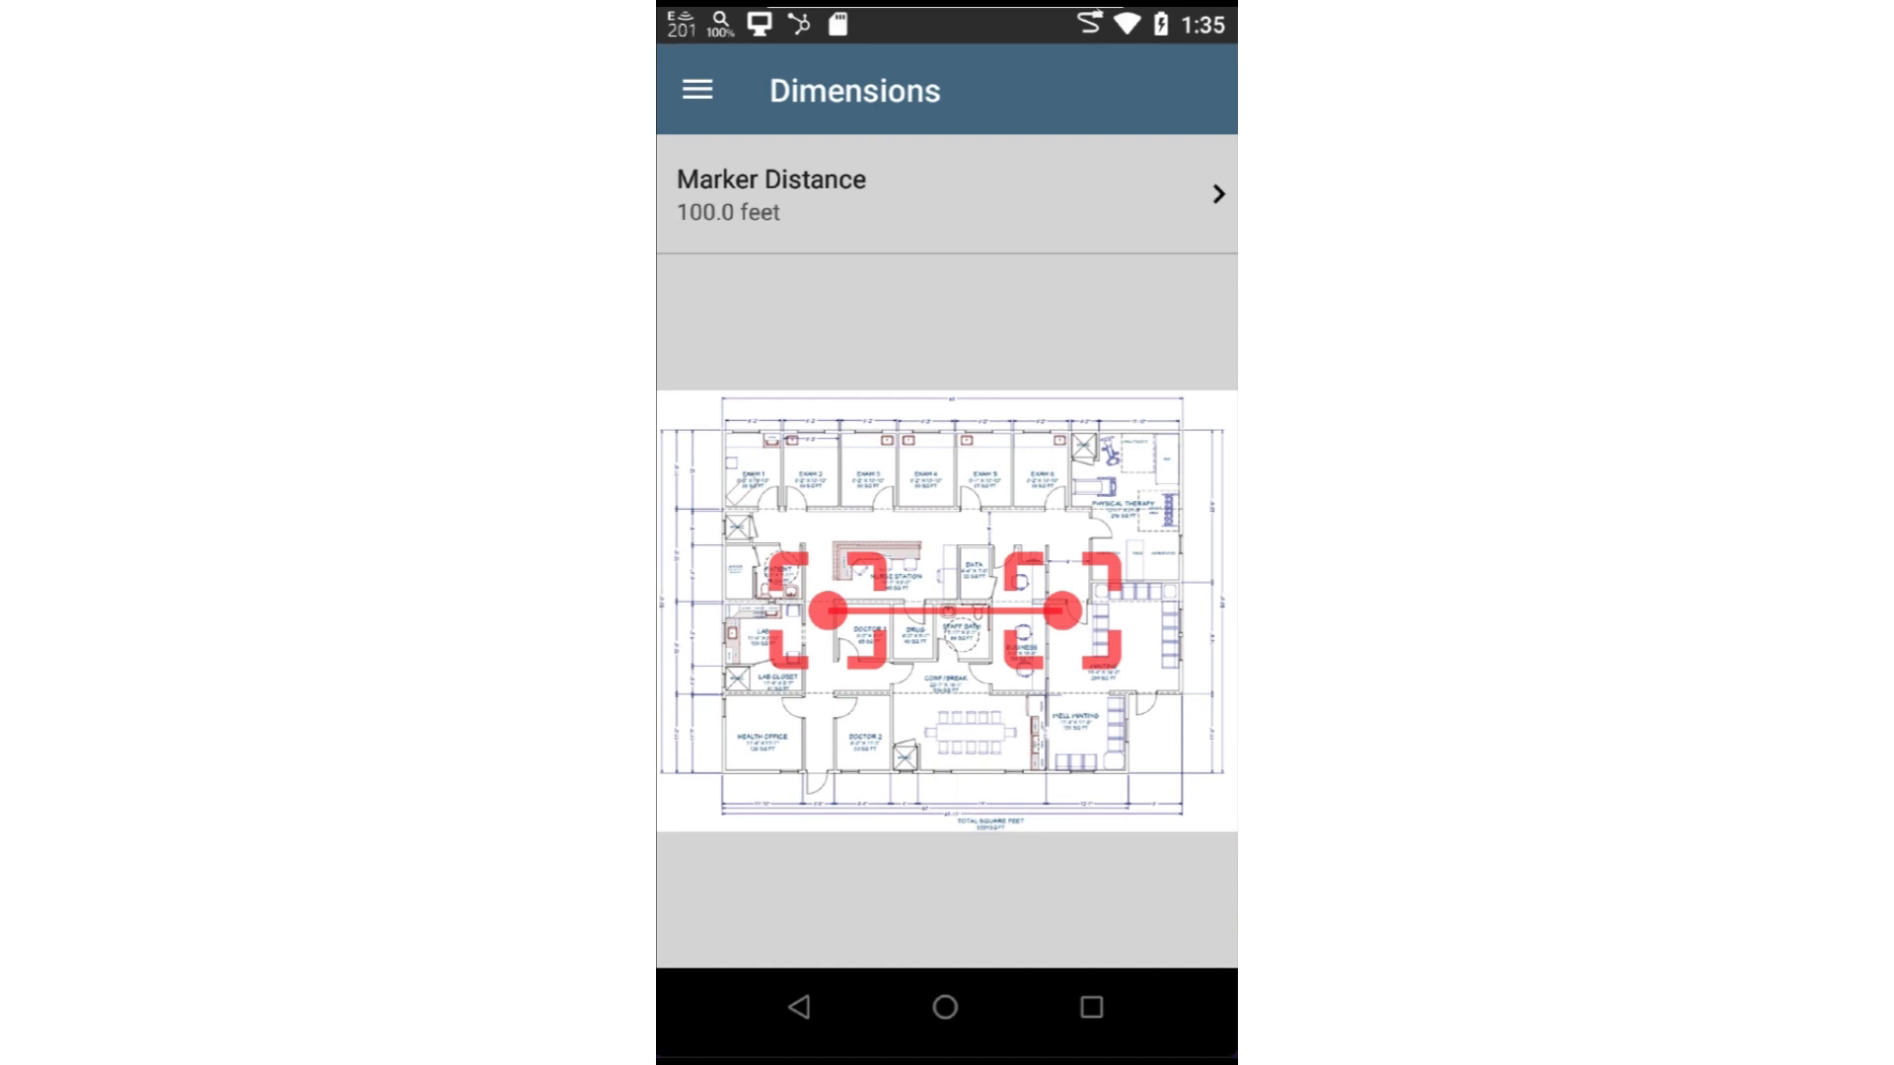
drag(828, 612, 713, 740)
text(6)
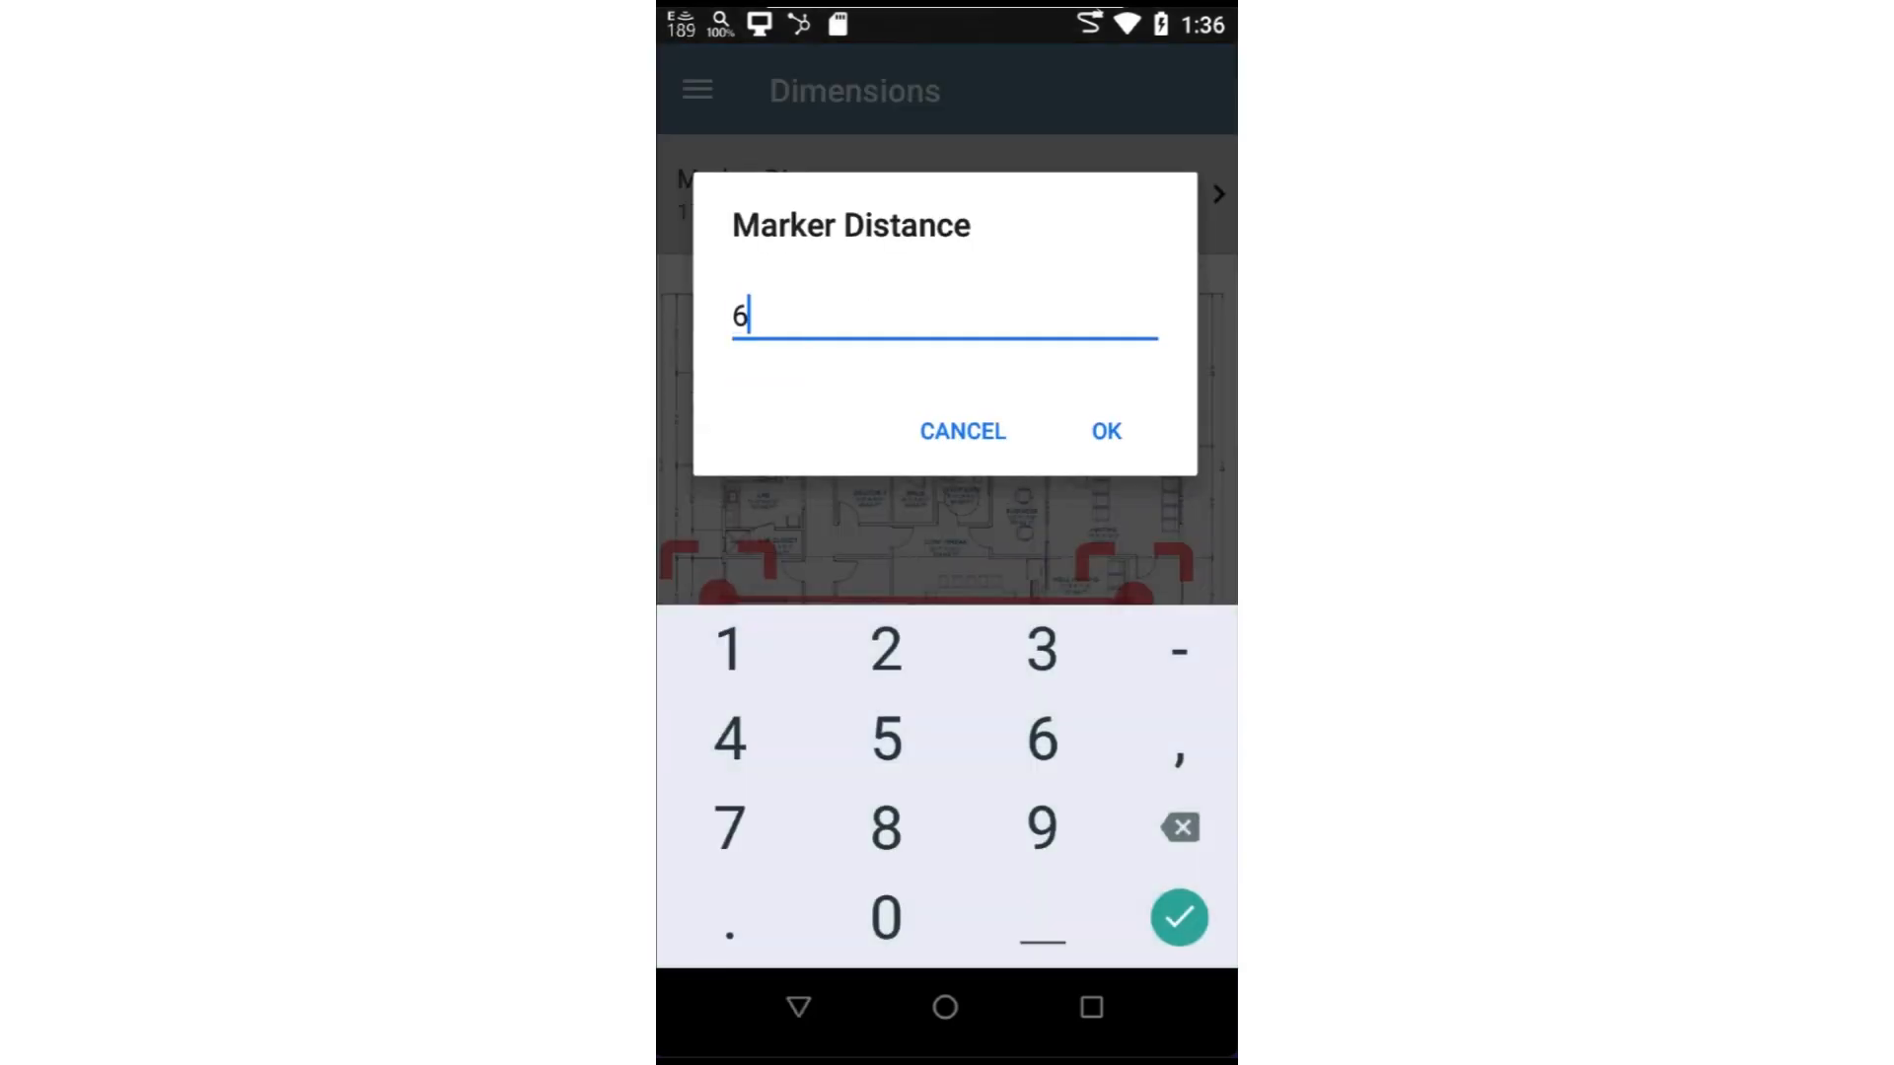
click(1105, 430)
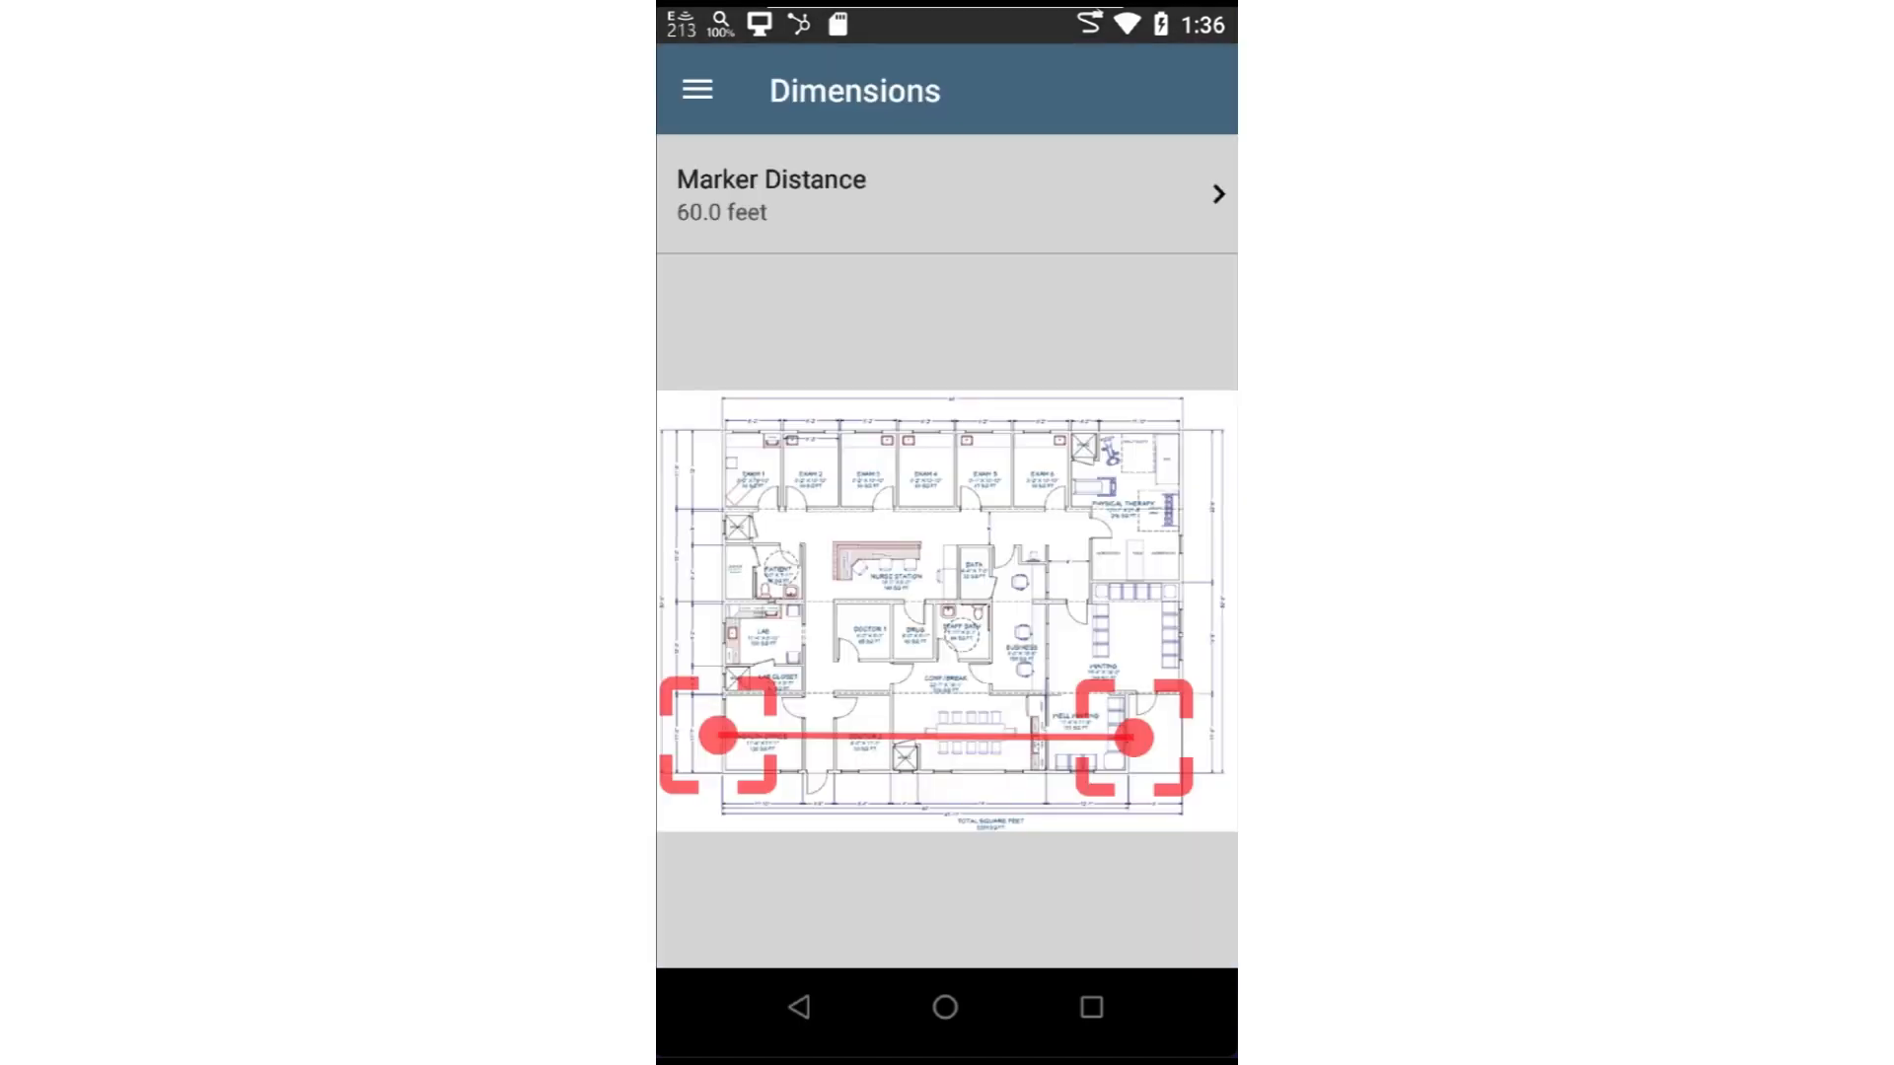
click(694, 89)
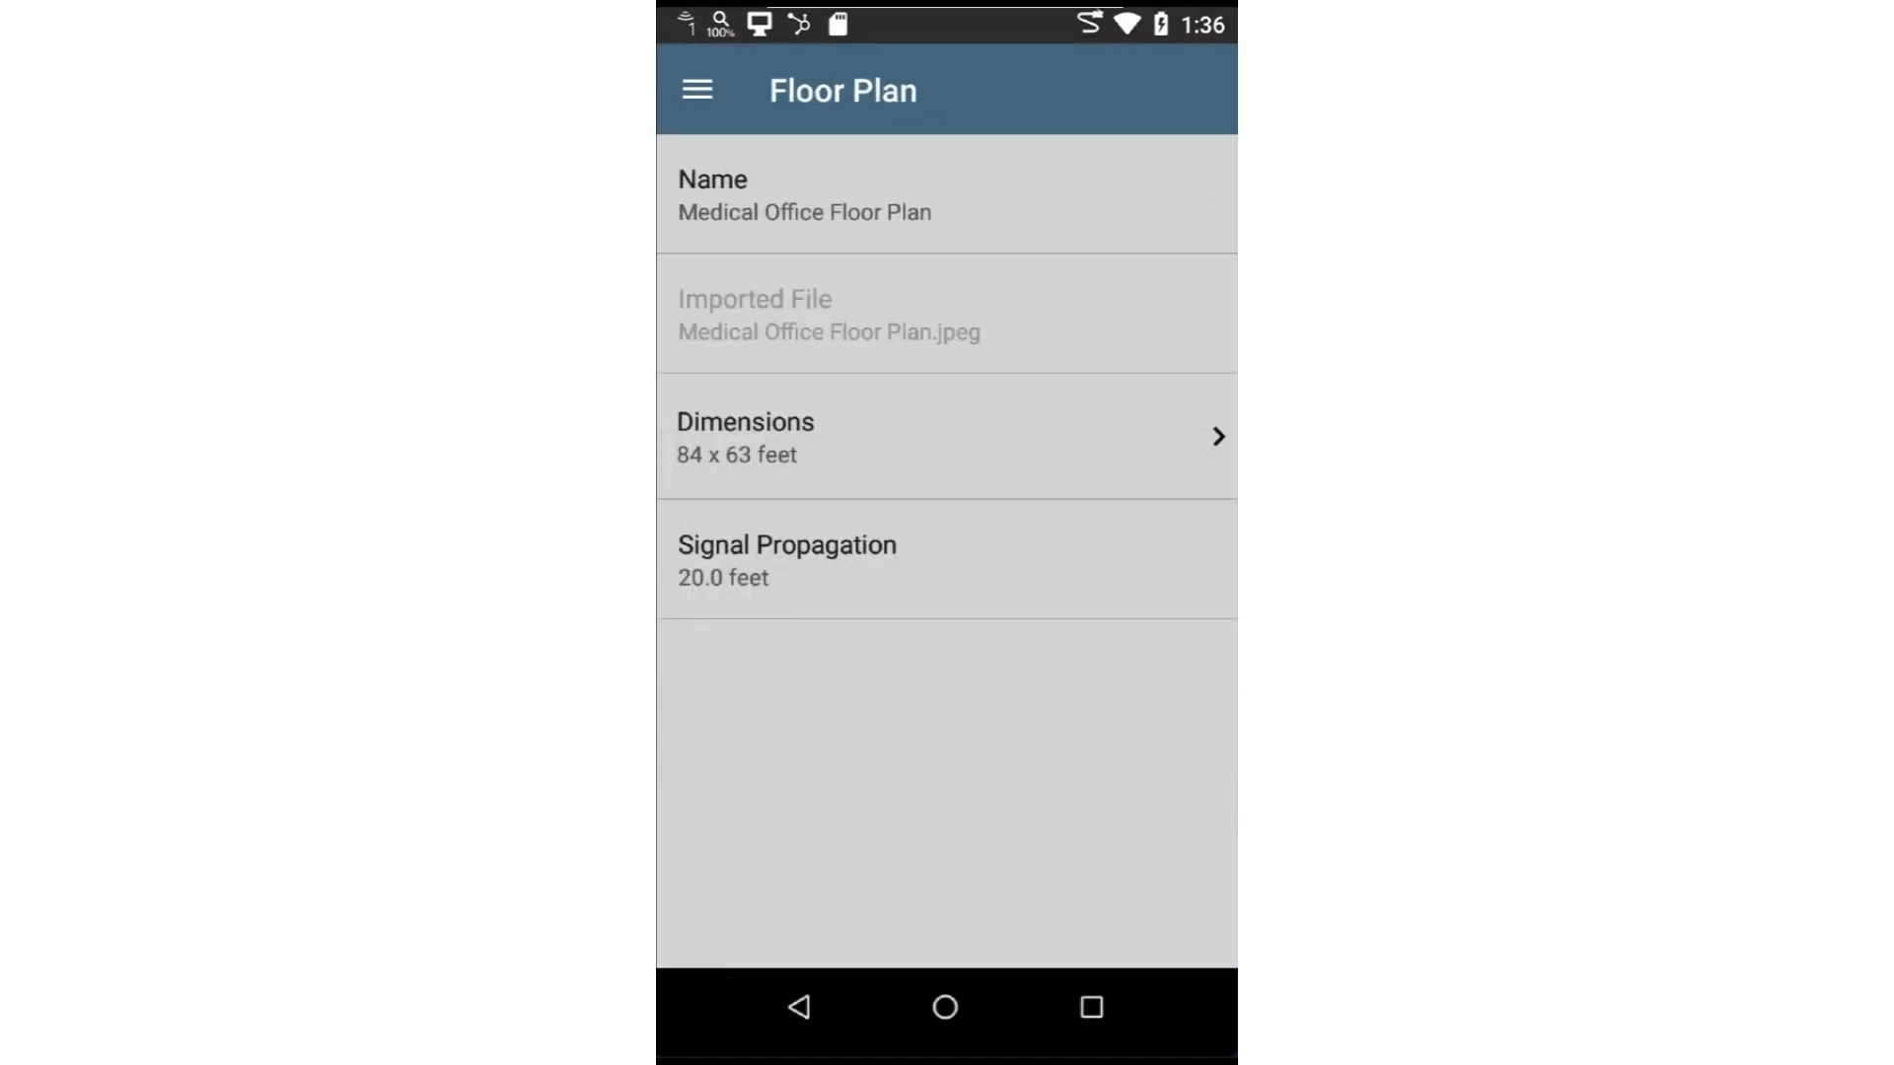
Set a new Signal Propagation distance and return with Medical Office Floor Plan assigned to the survey
click(787, 558)
text(1)
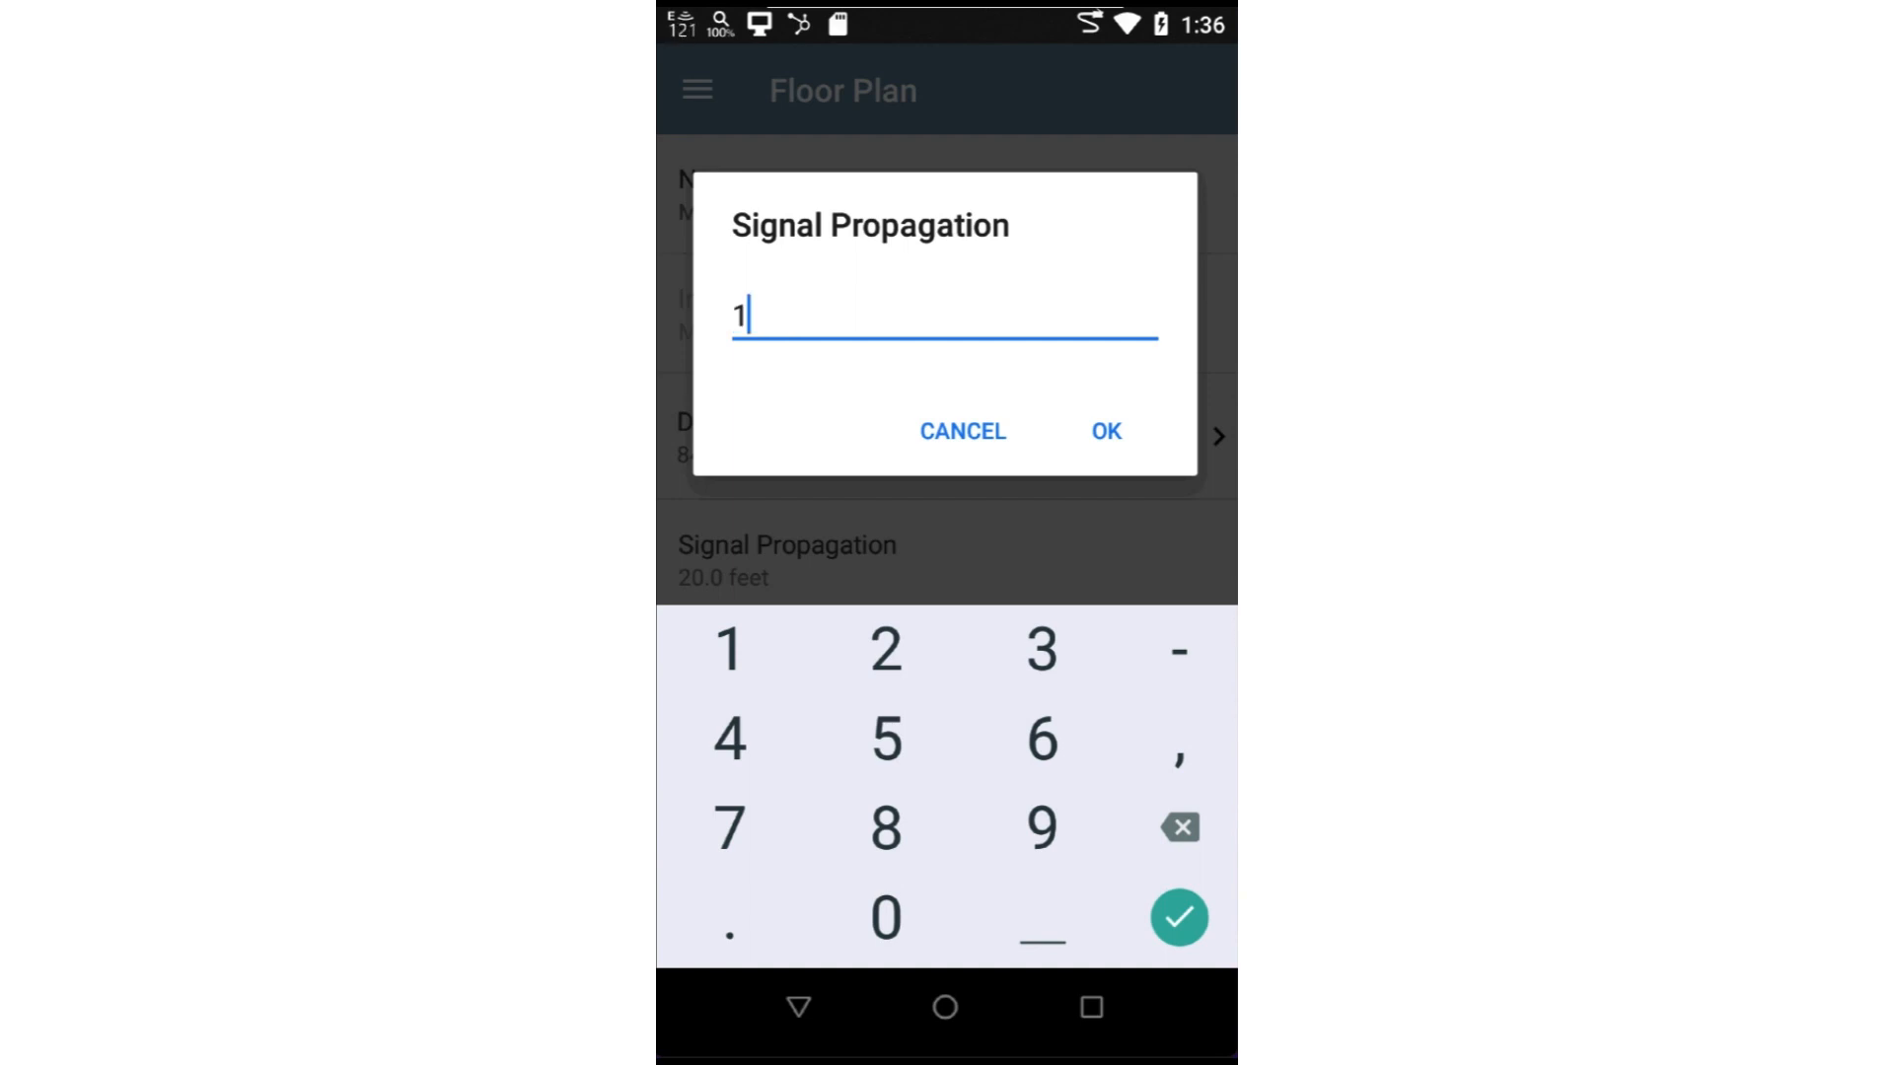
click(1105, 430)
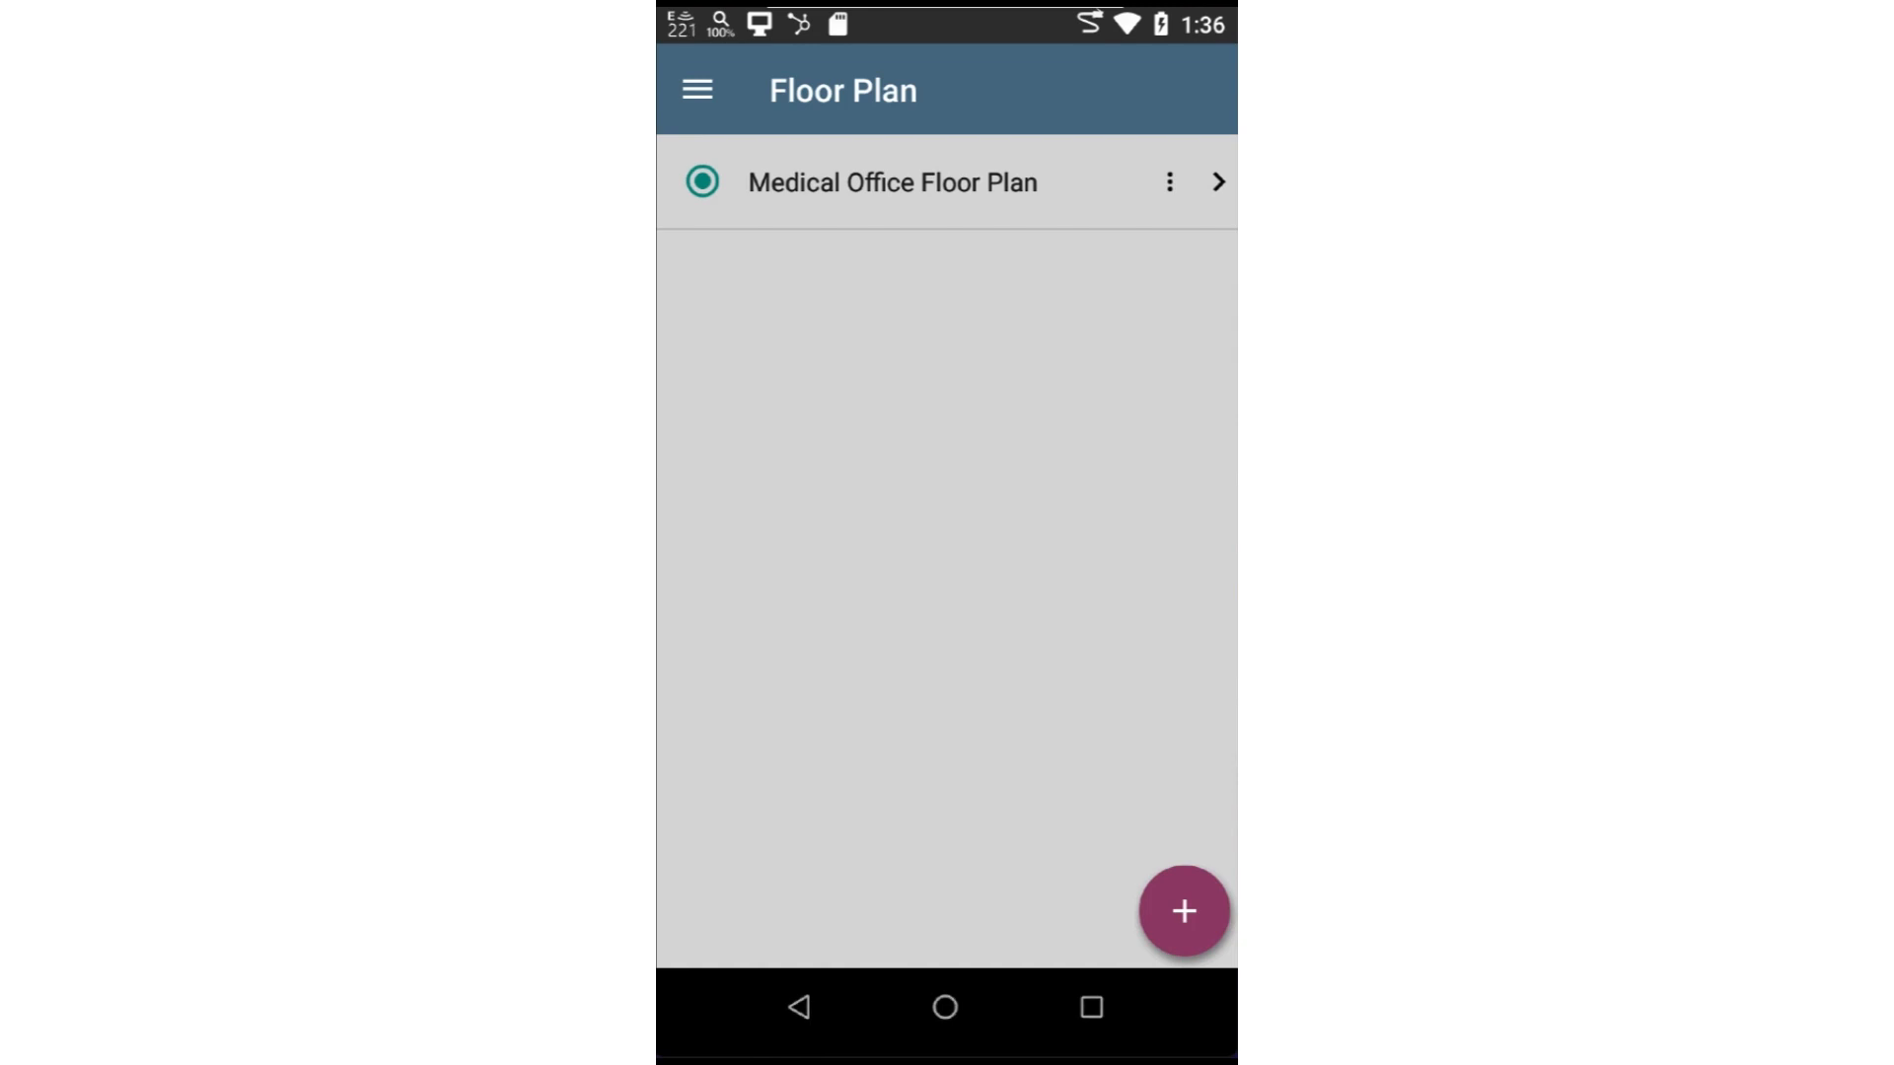
click(1168, 182)
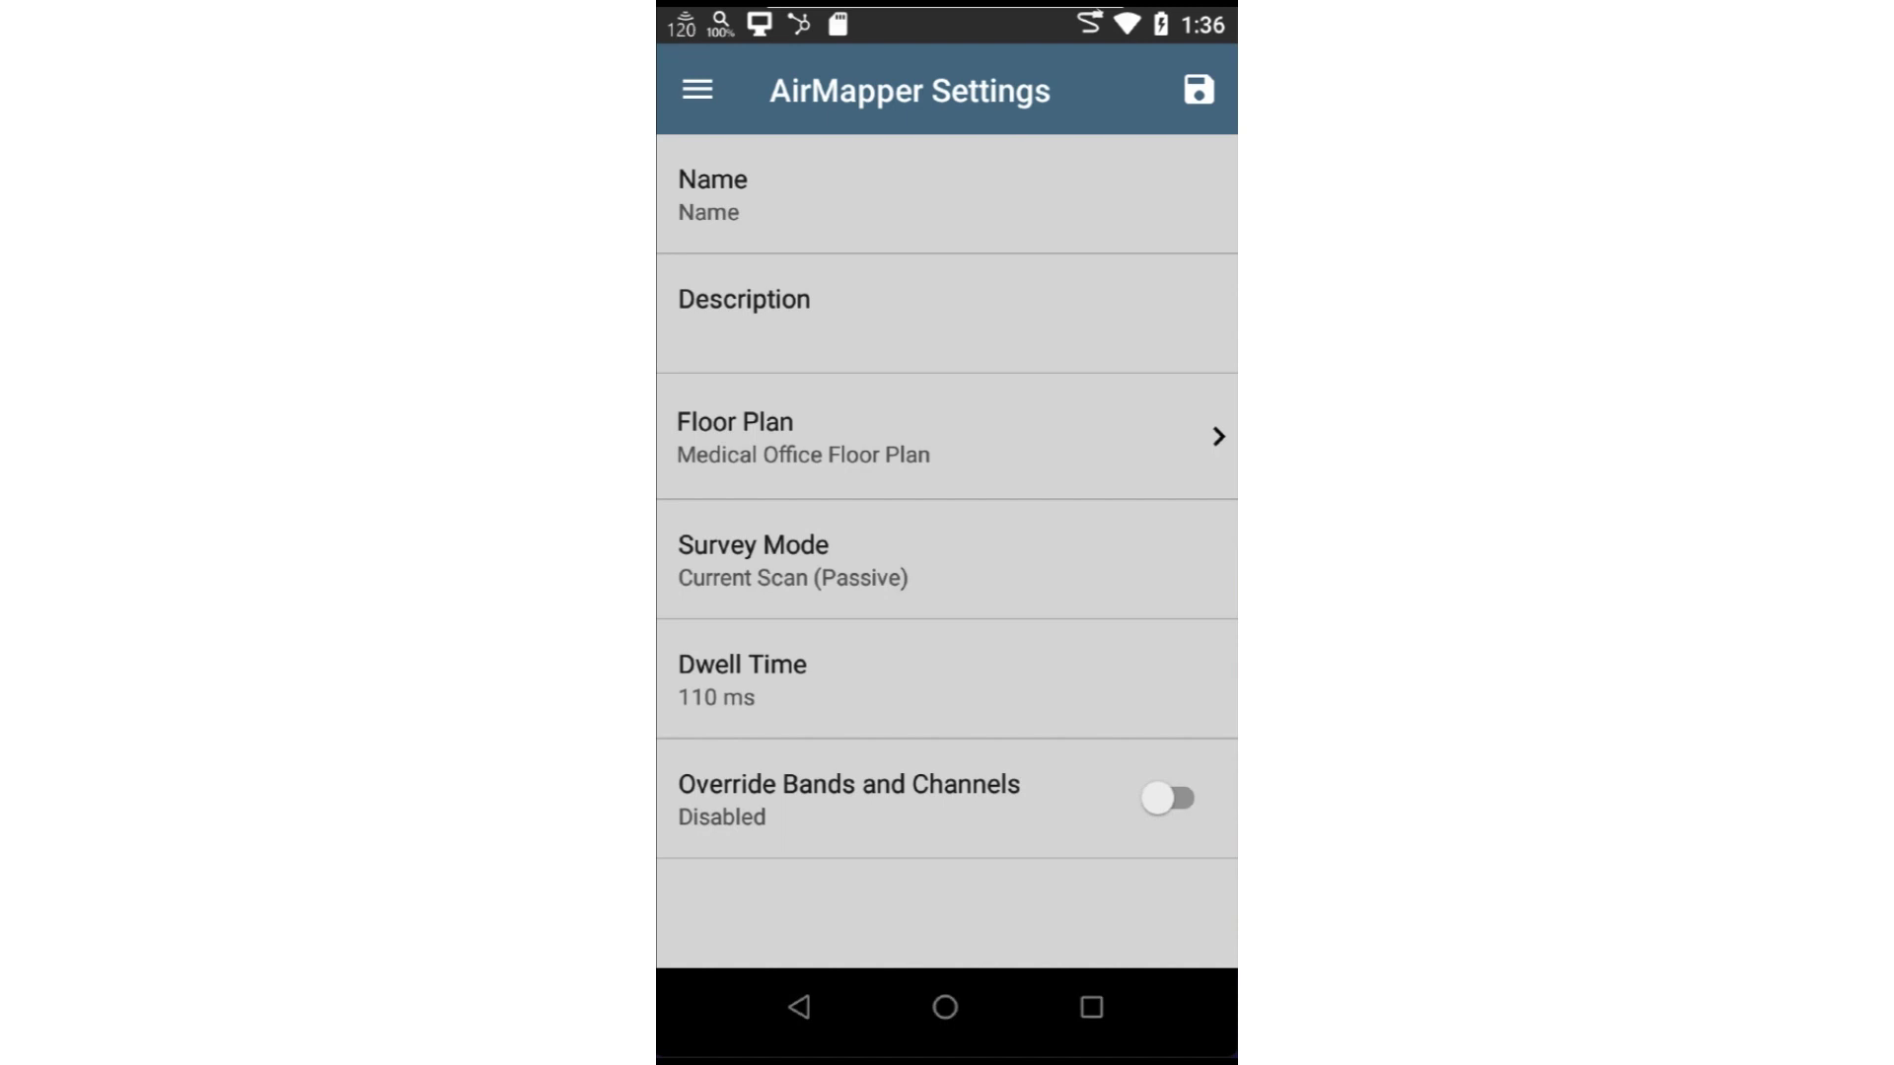
click(754, 558)
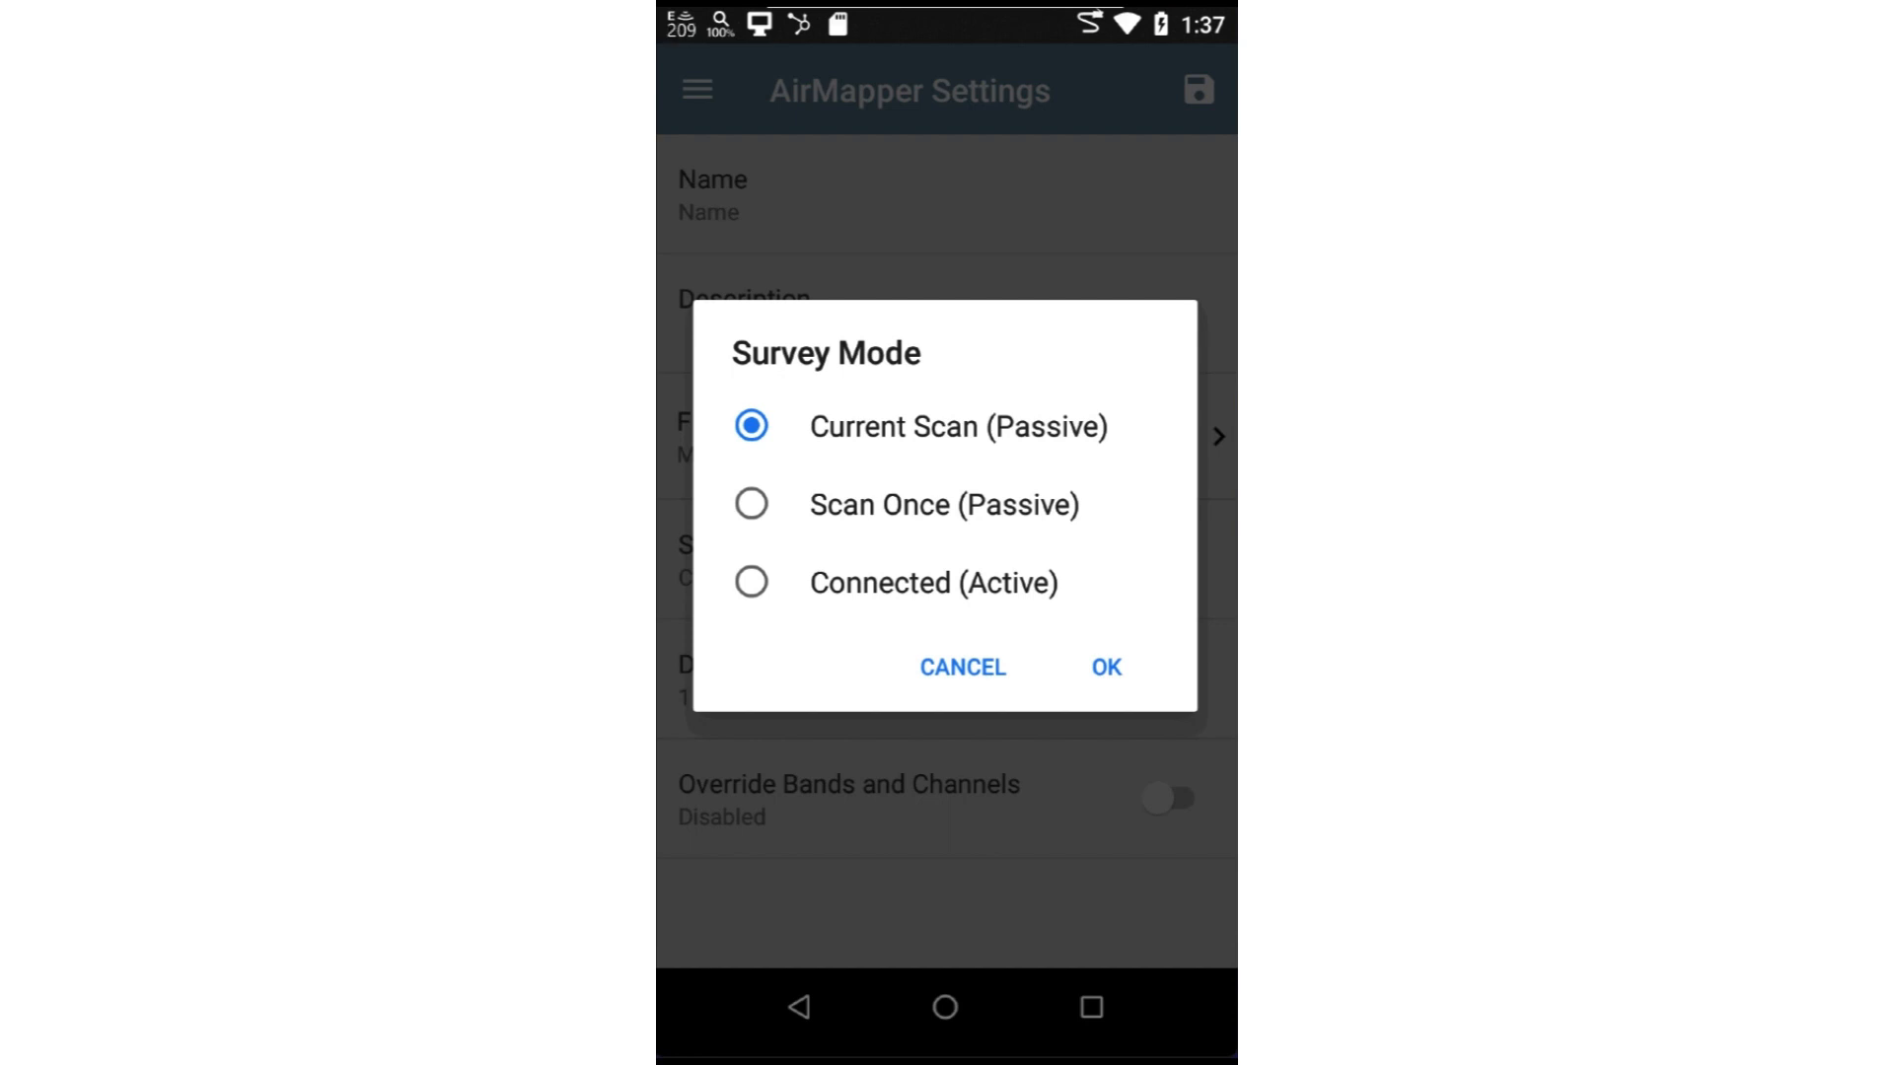
click(750, 505)
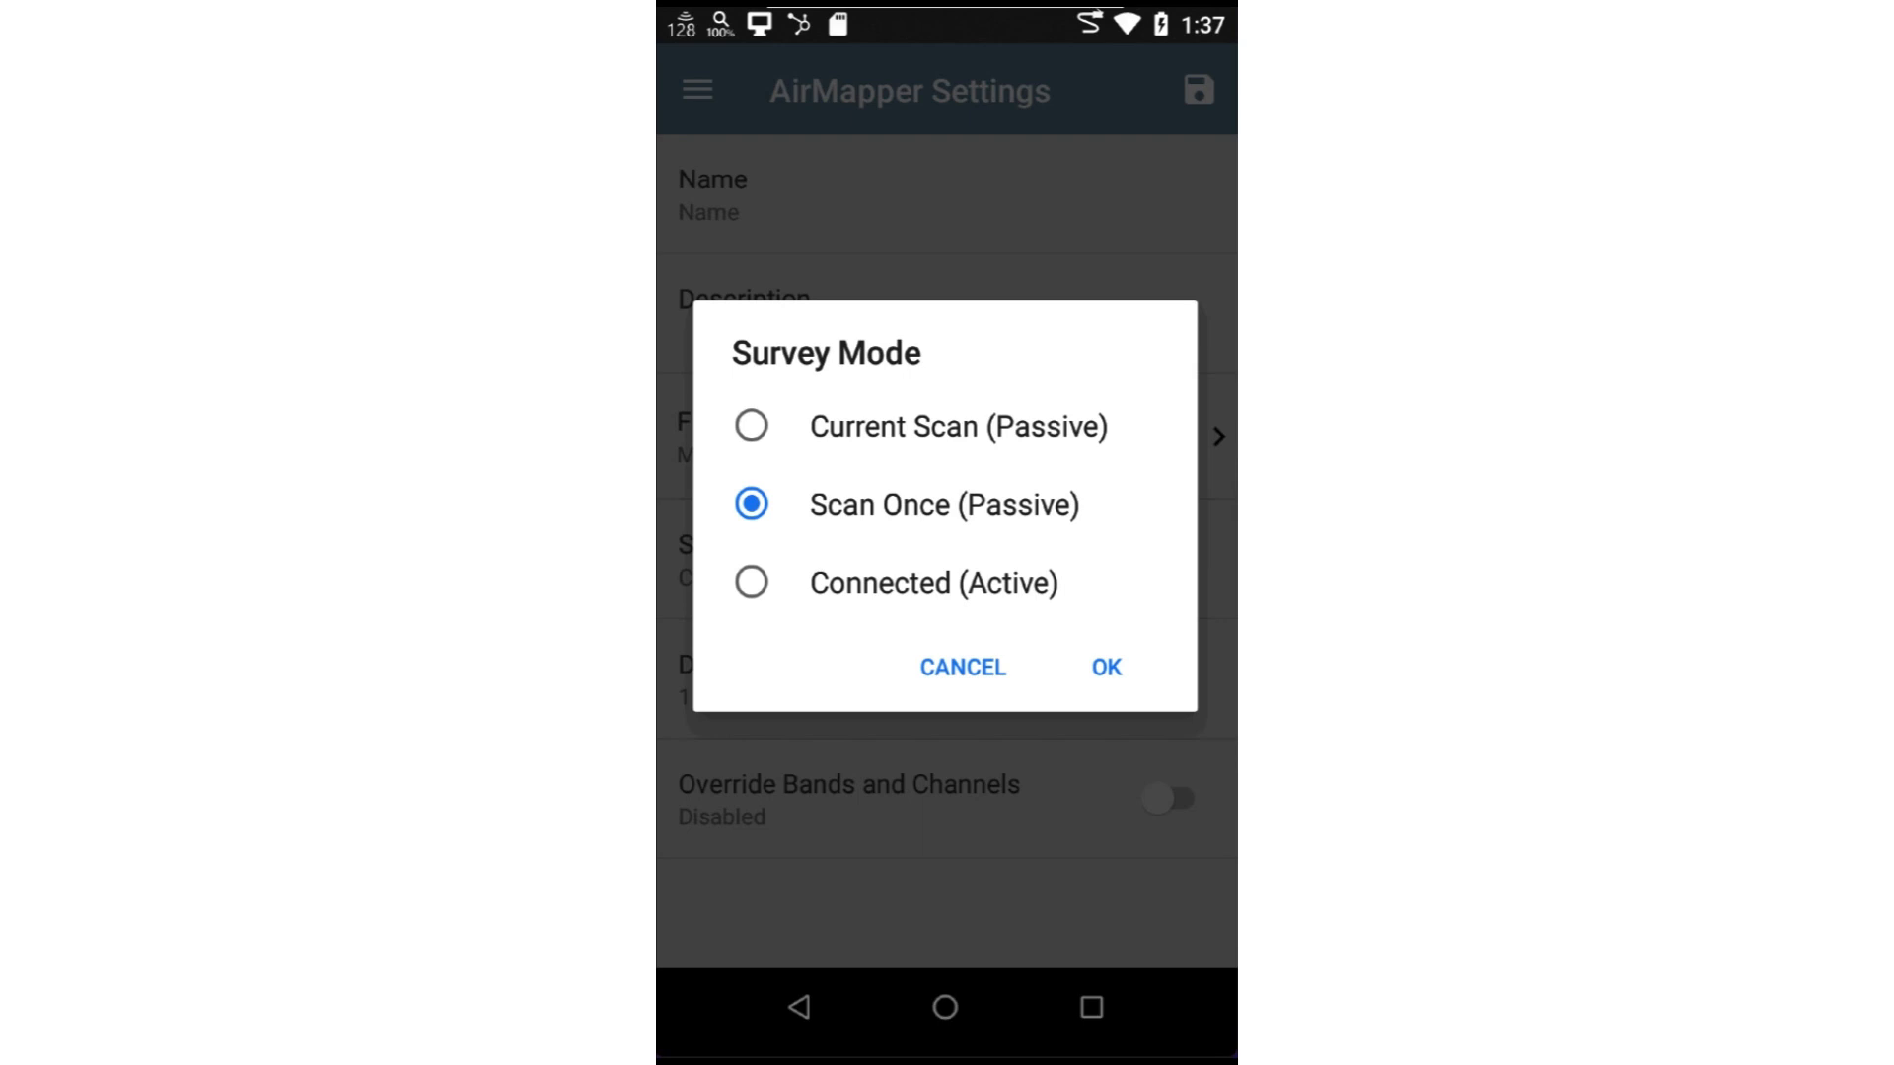
click(749, 582)
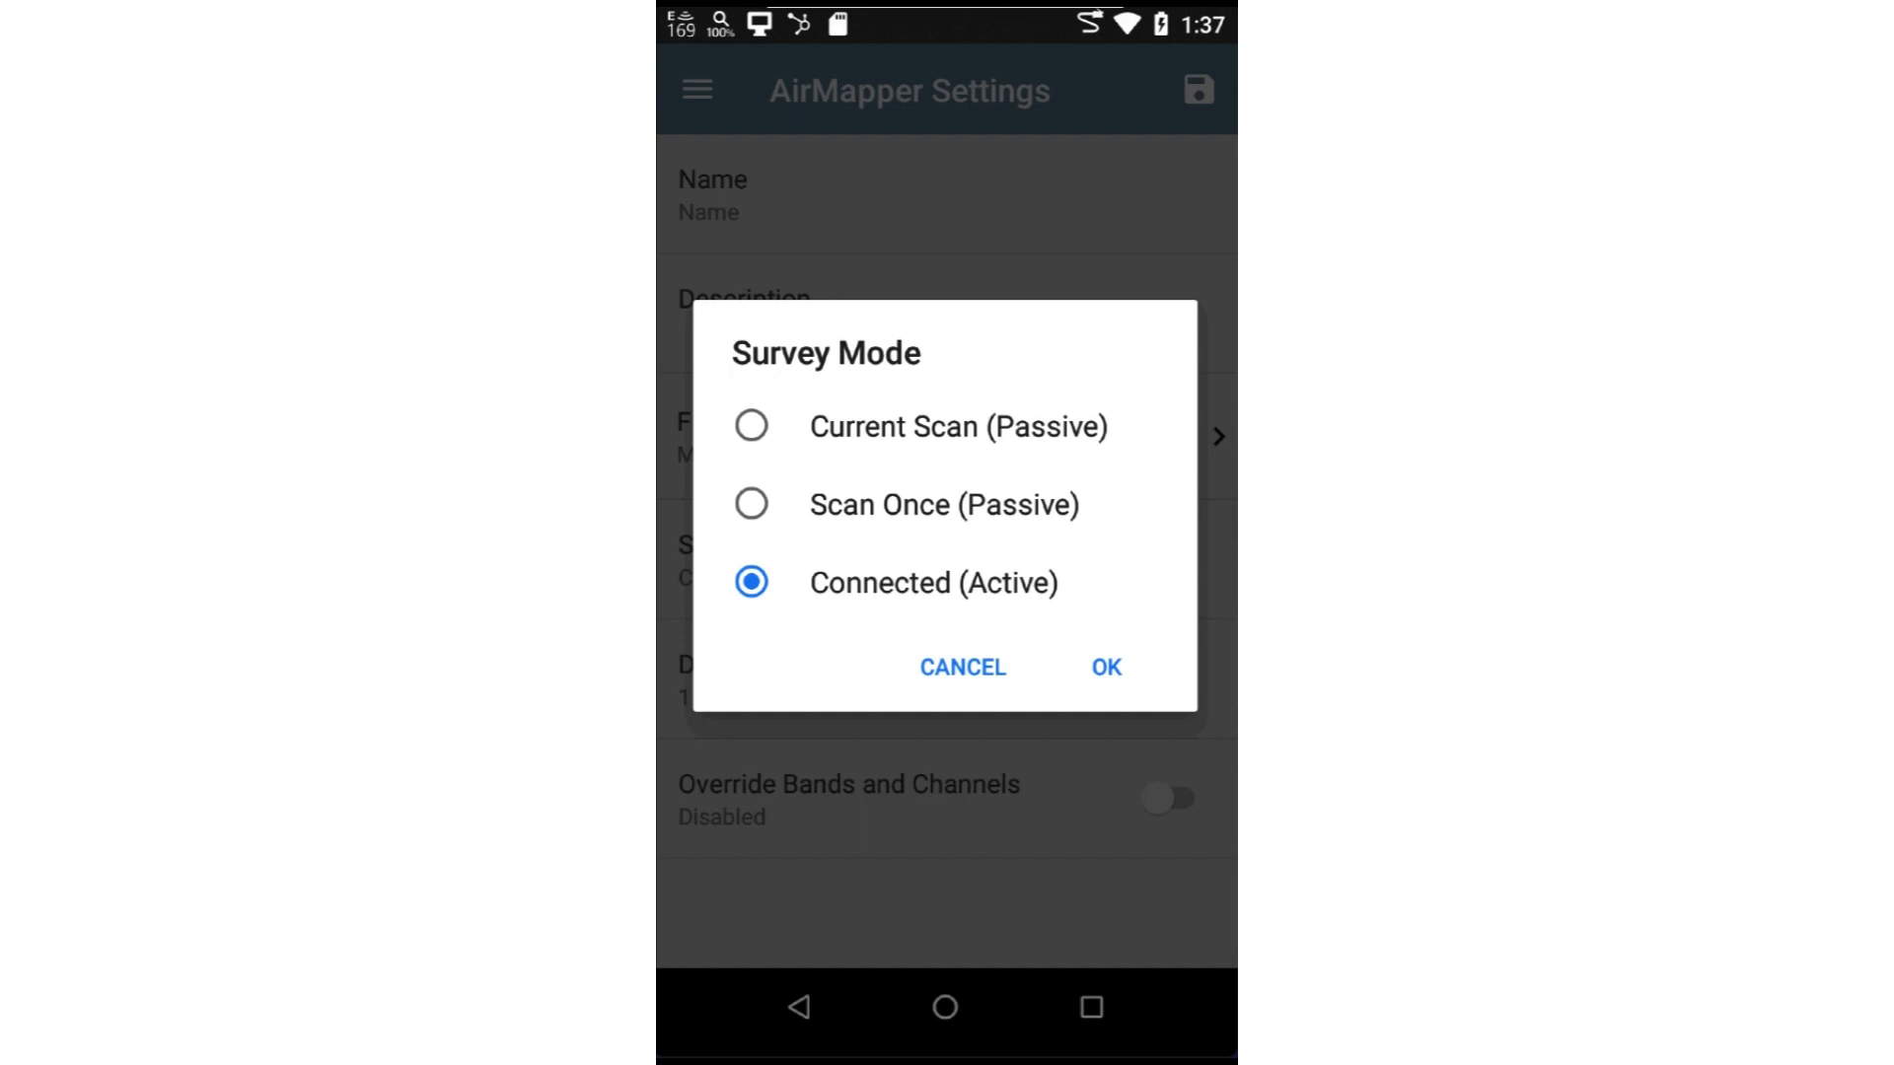
click(750, 426)
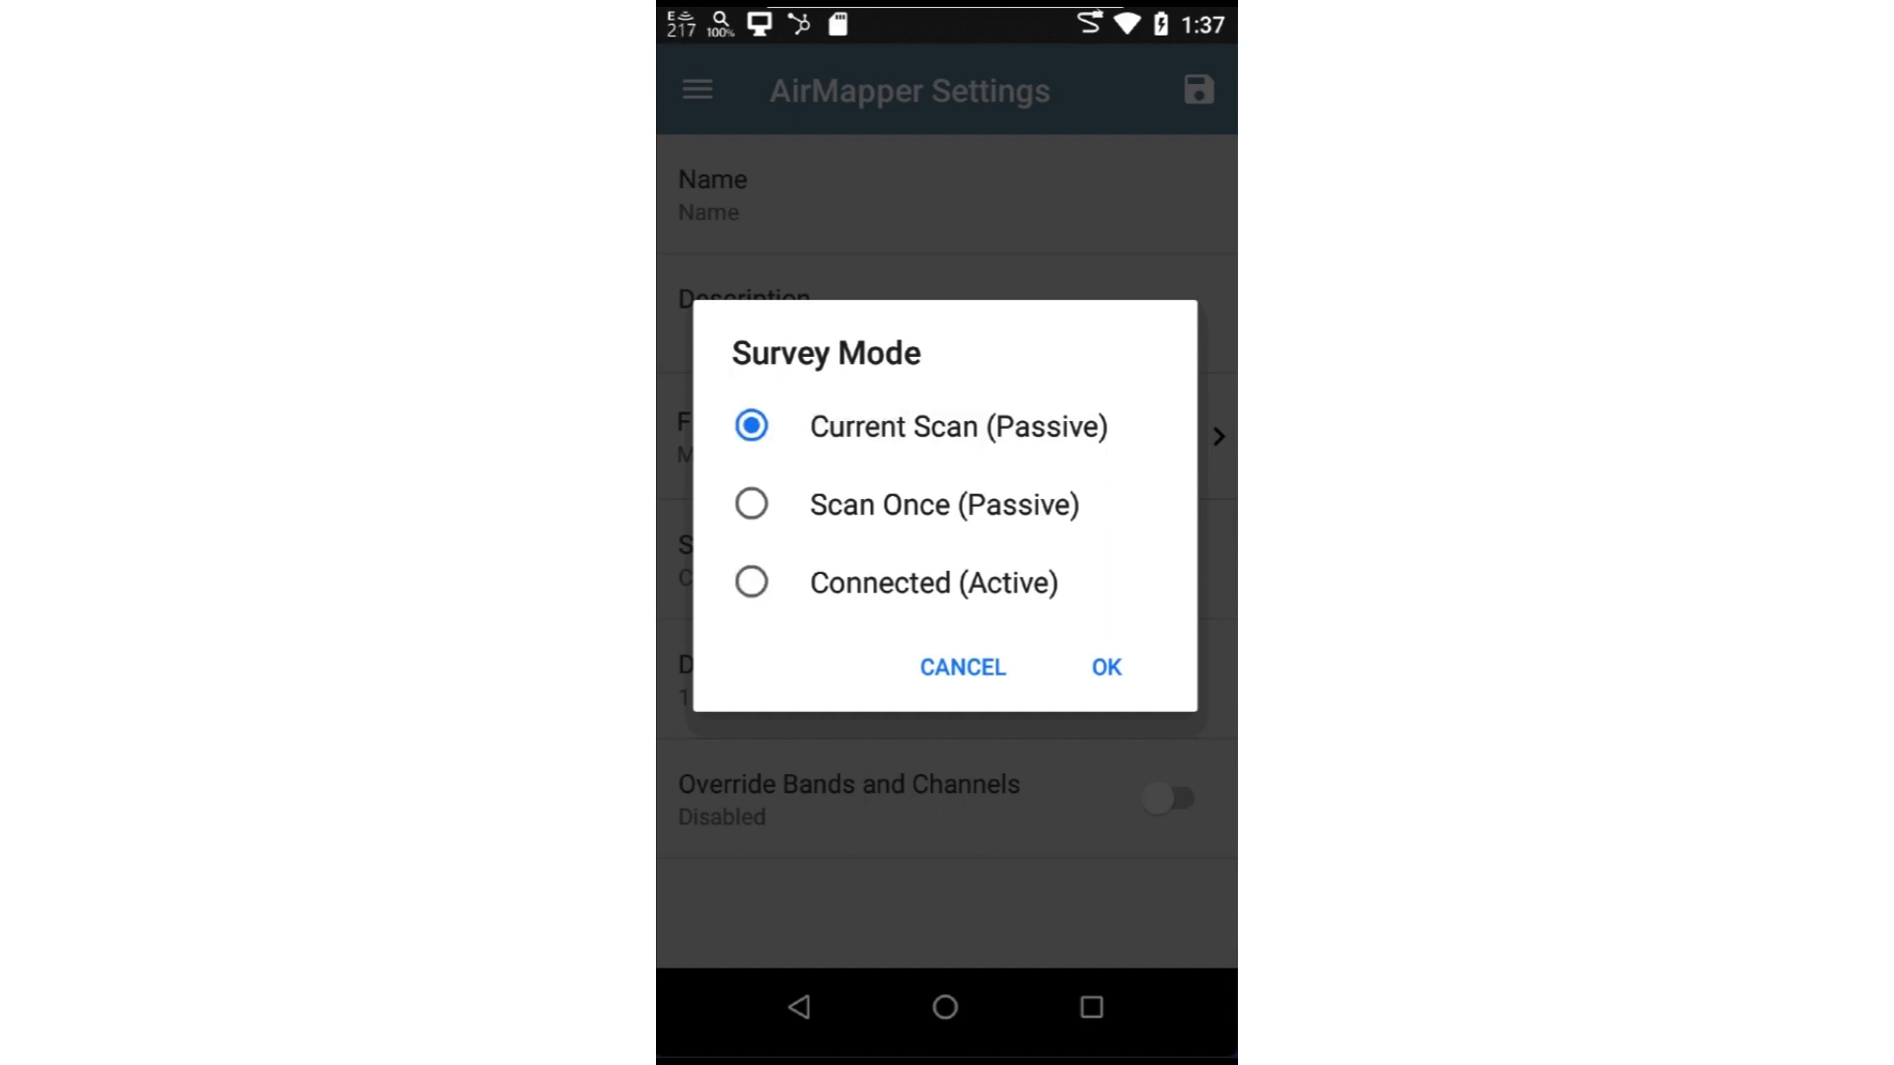
click(1105, 667)
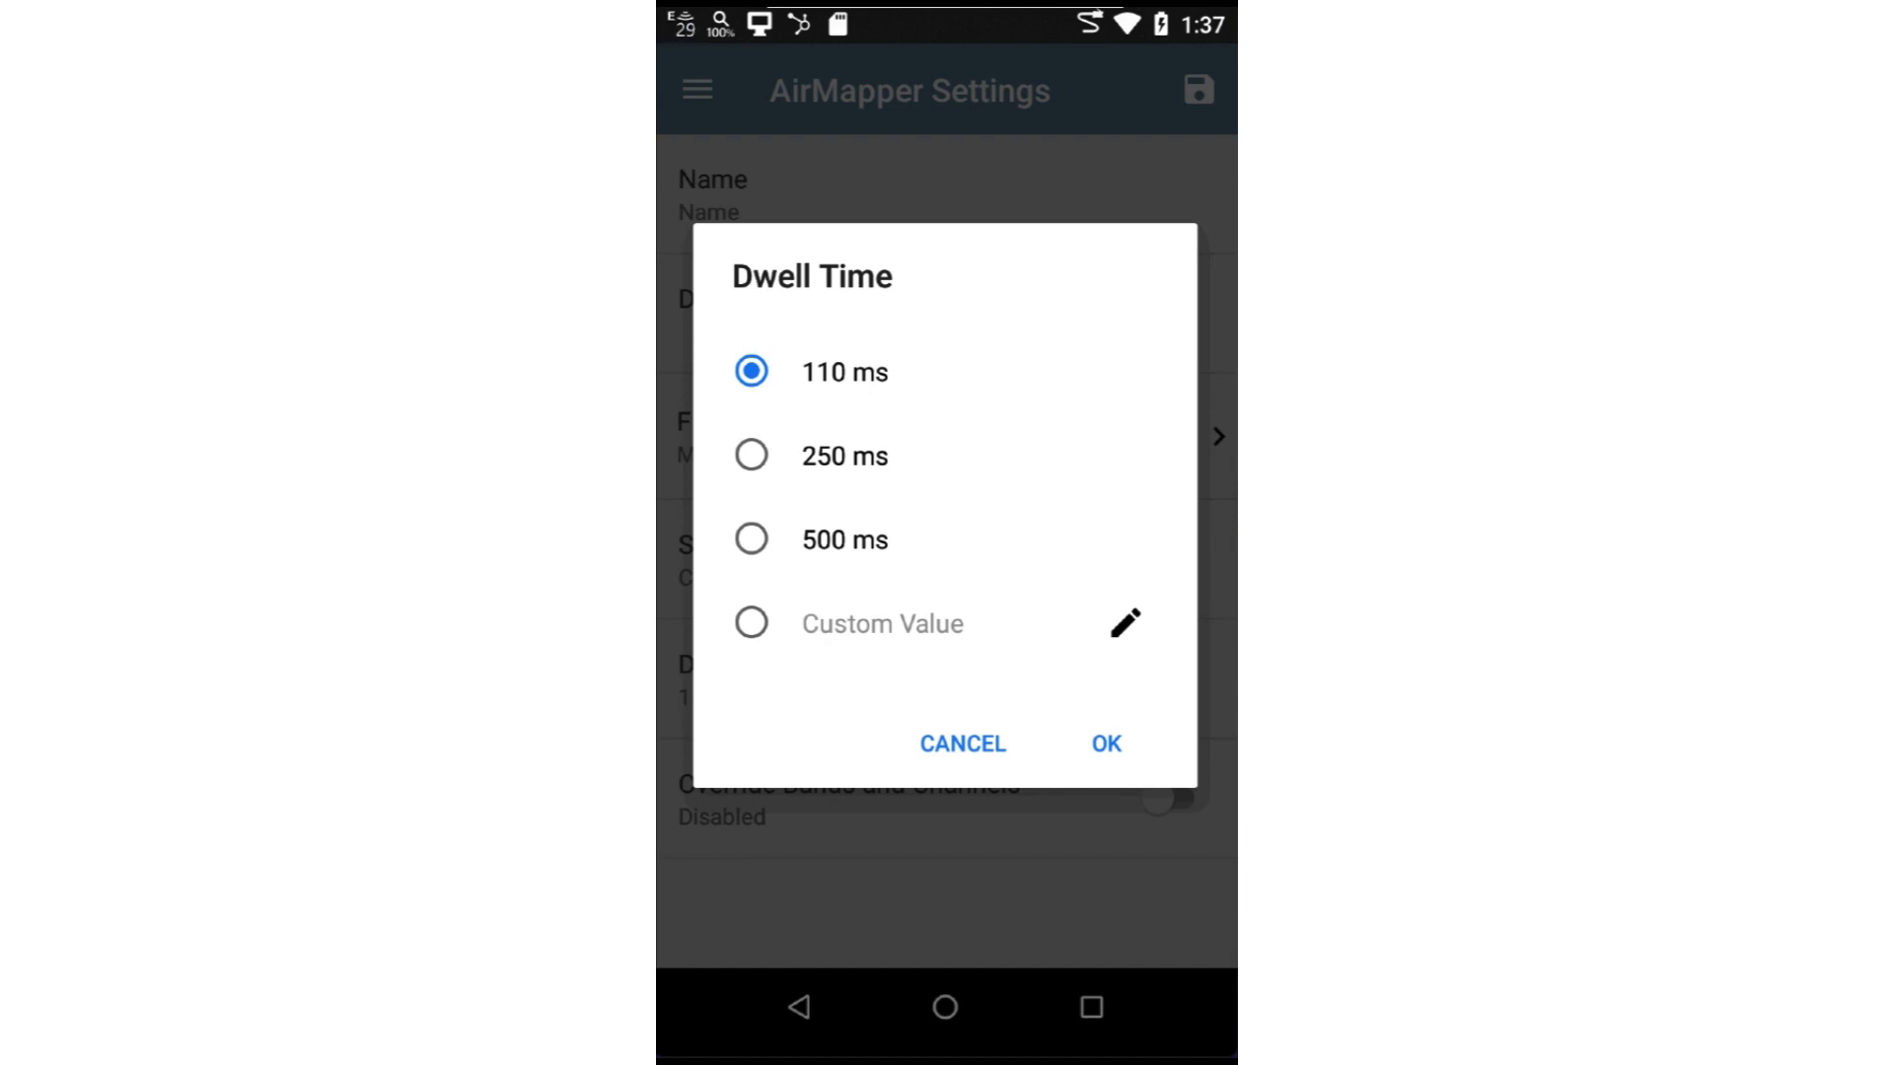
click(1105, 744)
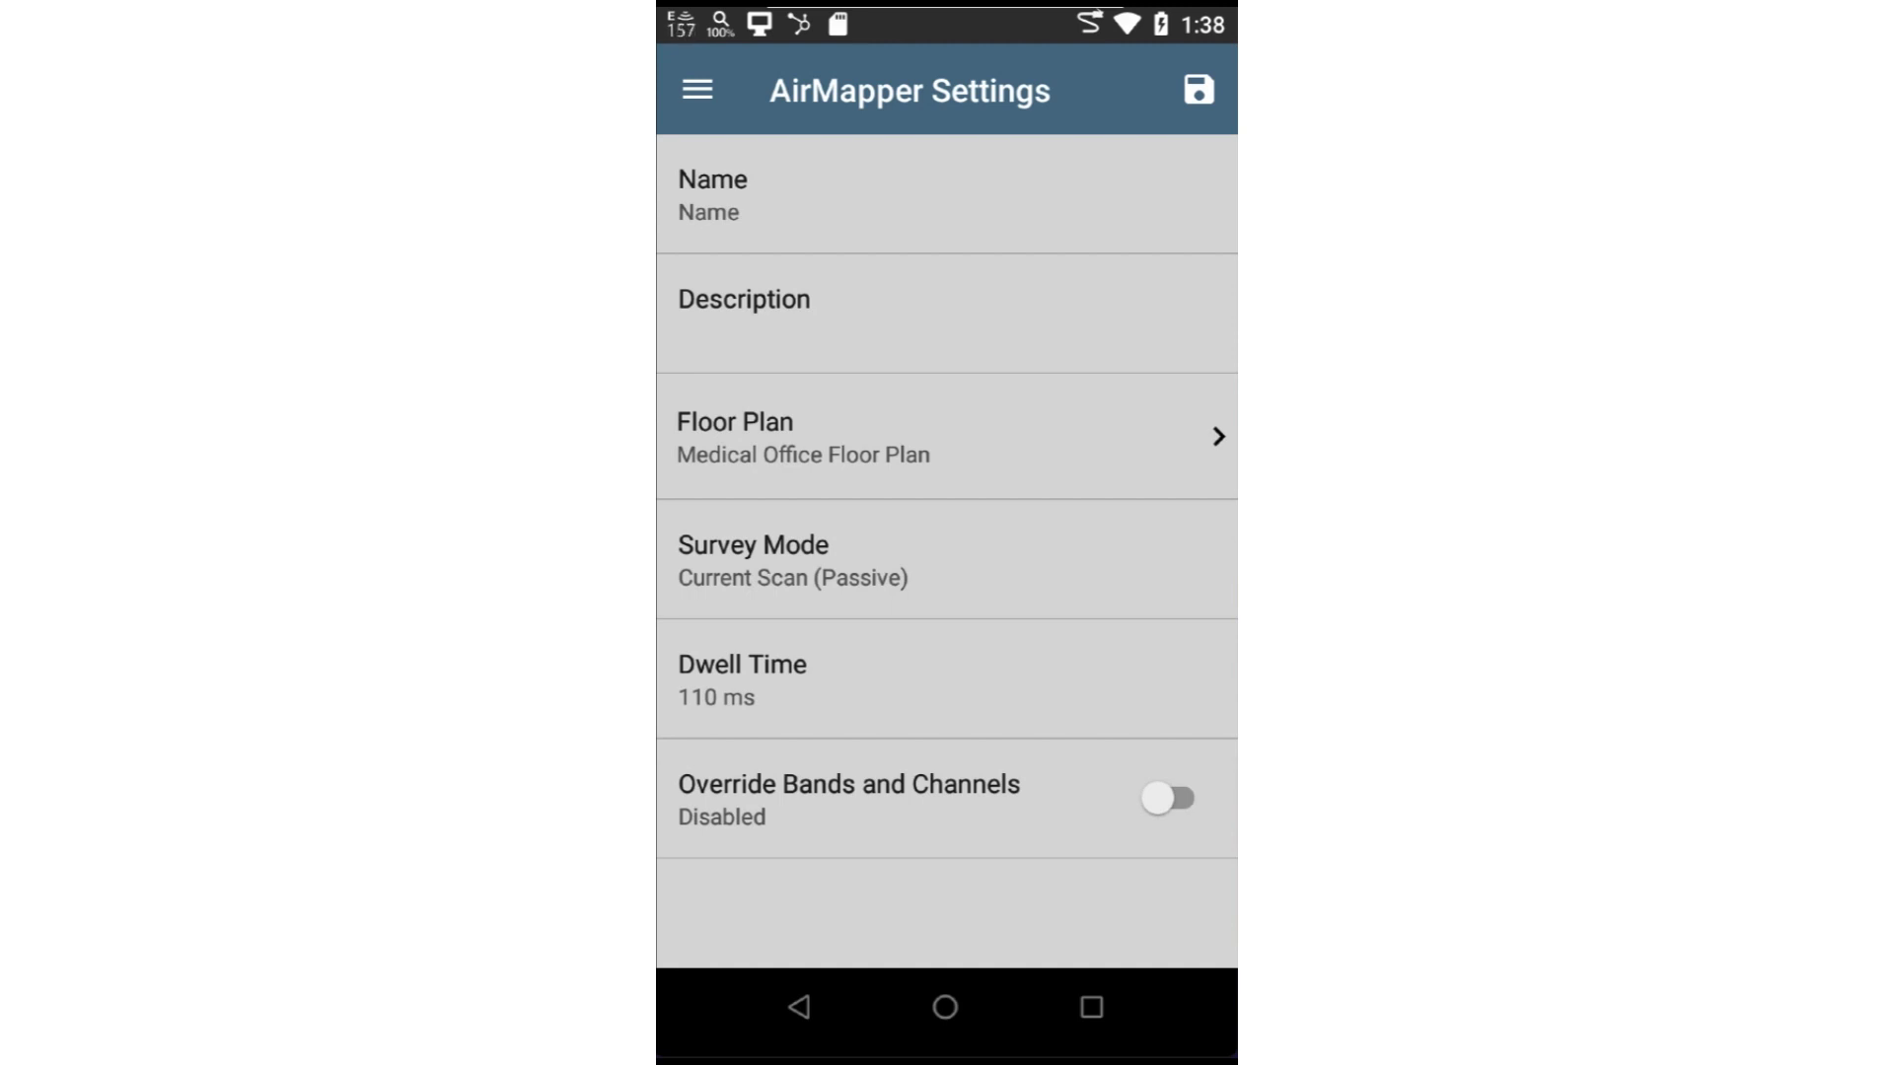
Save the settings and start the passive Wi-Fi survey, dismissing the information notice
click(1196, 91)
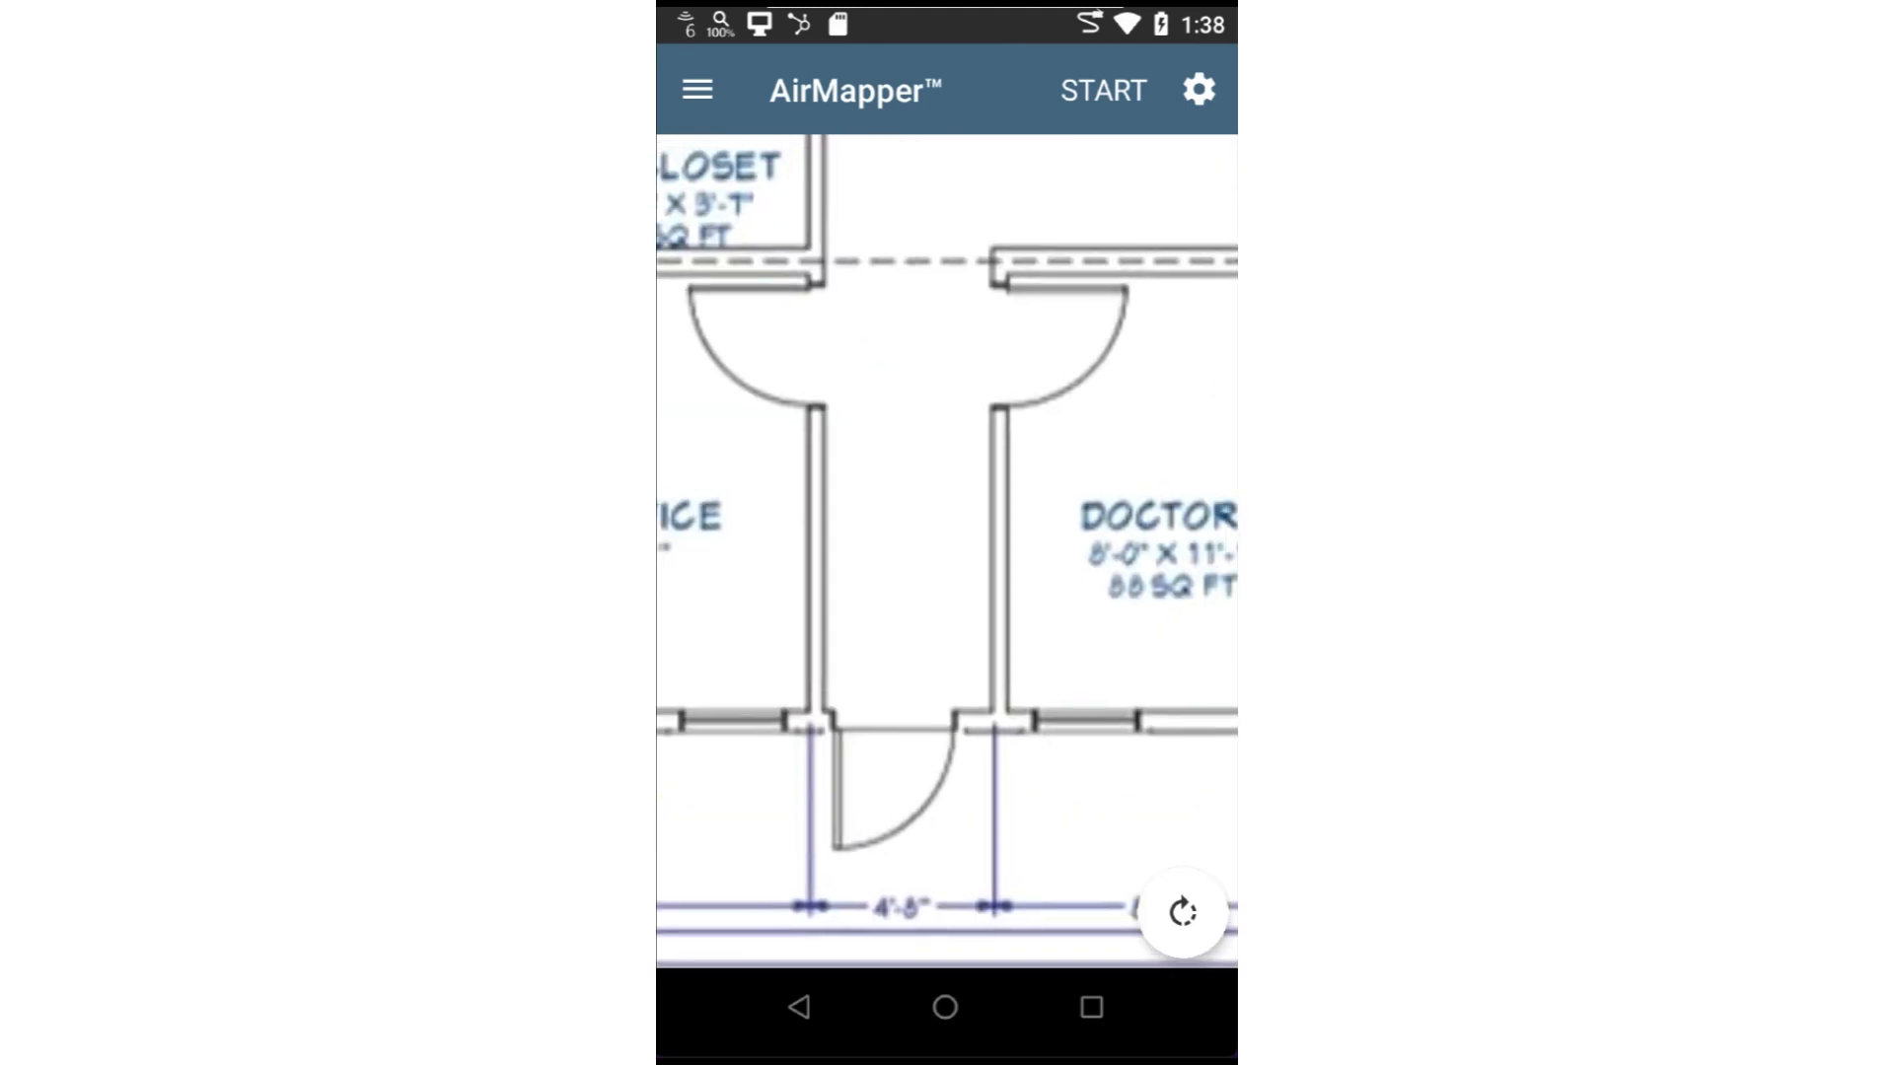
click(1105, 89)
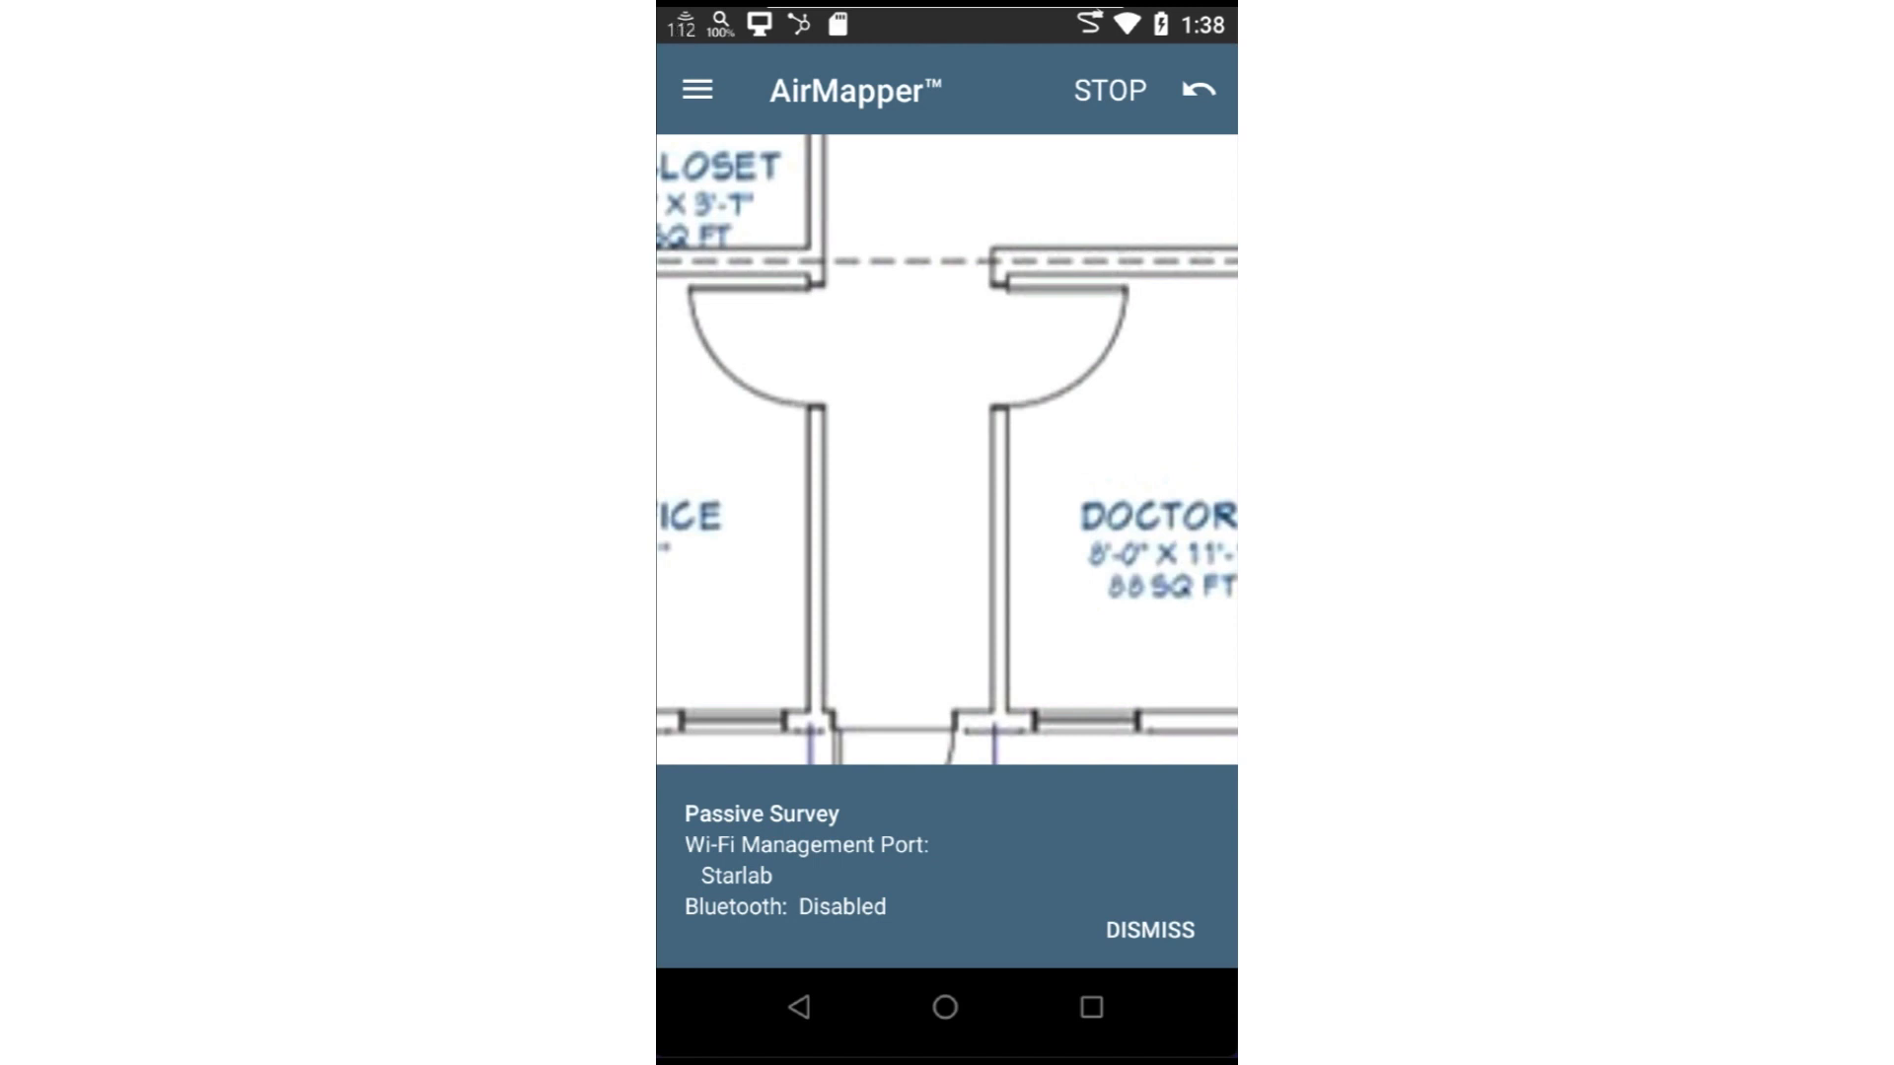
click(1148, 930)
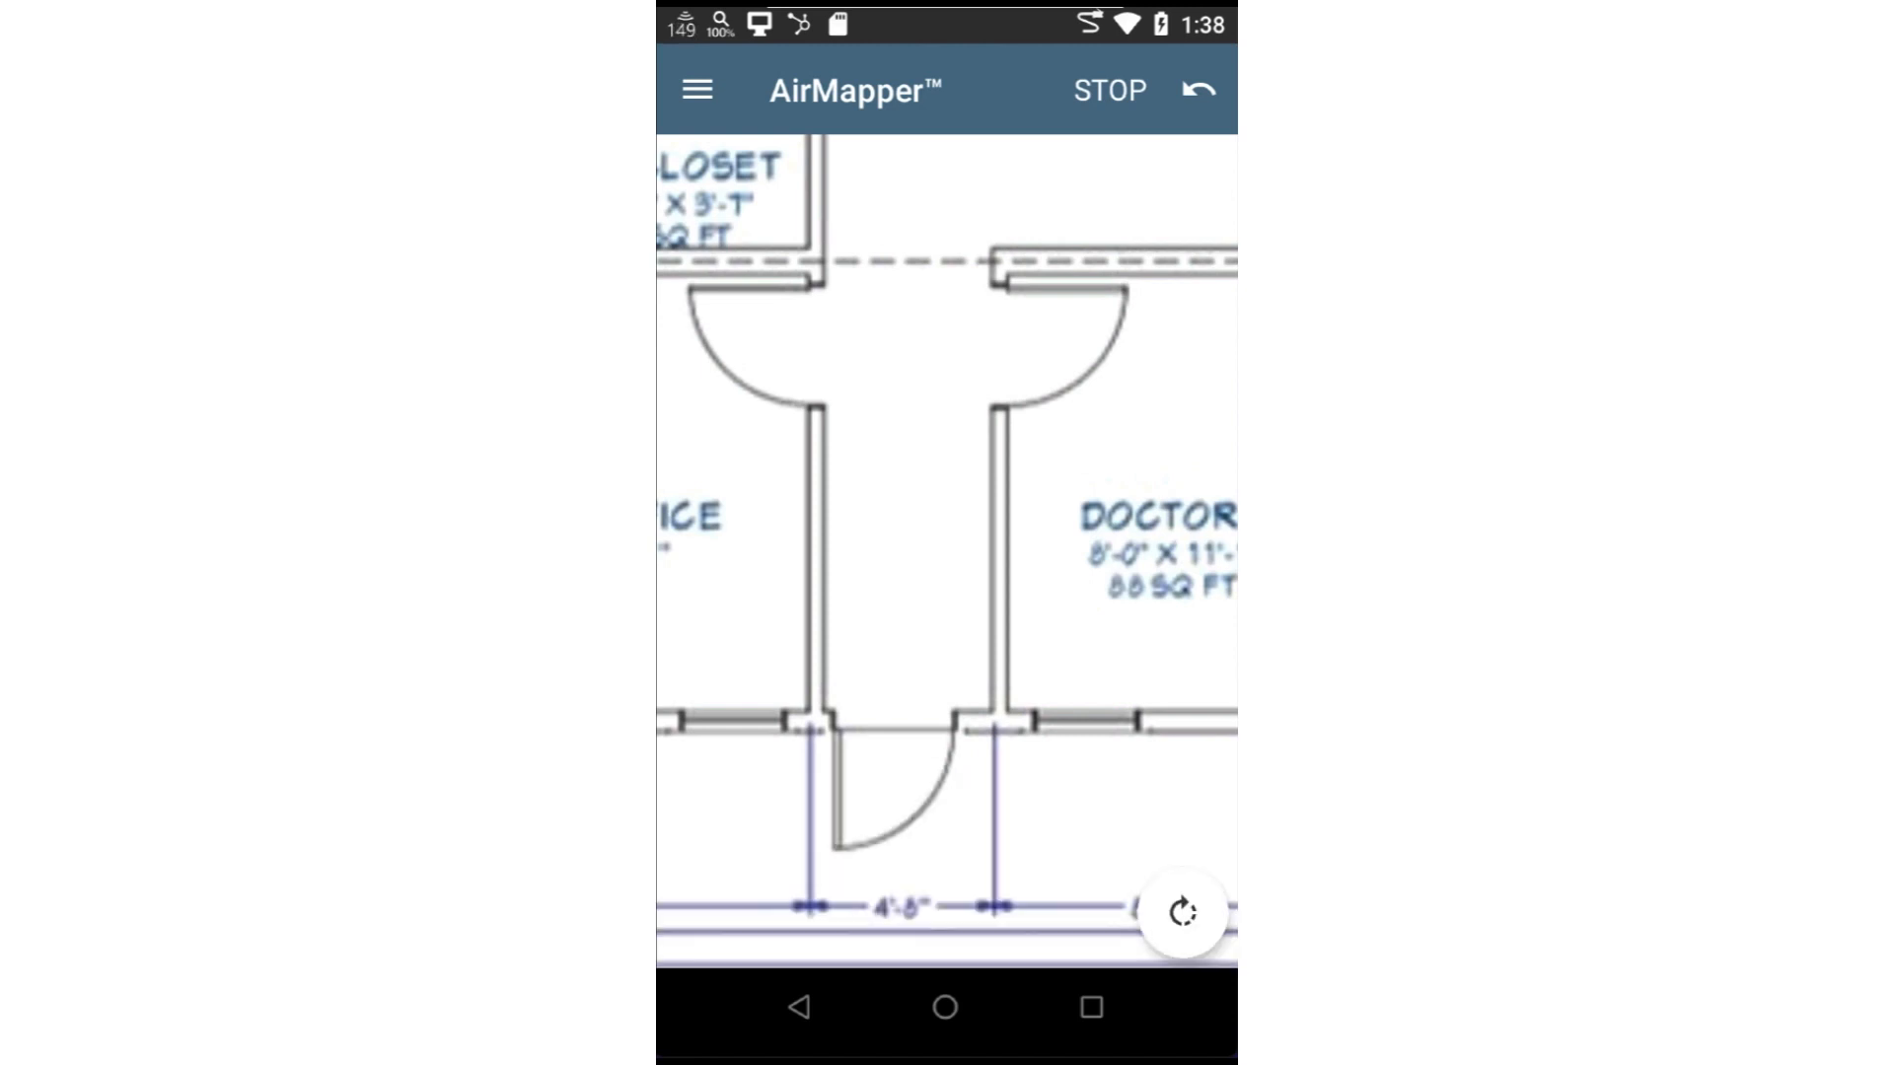
Record a green coverage point on the plan, stop the survey and reach the export options
click(894, 594)
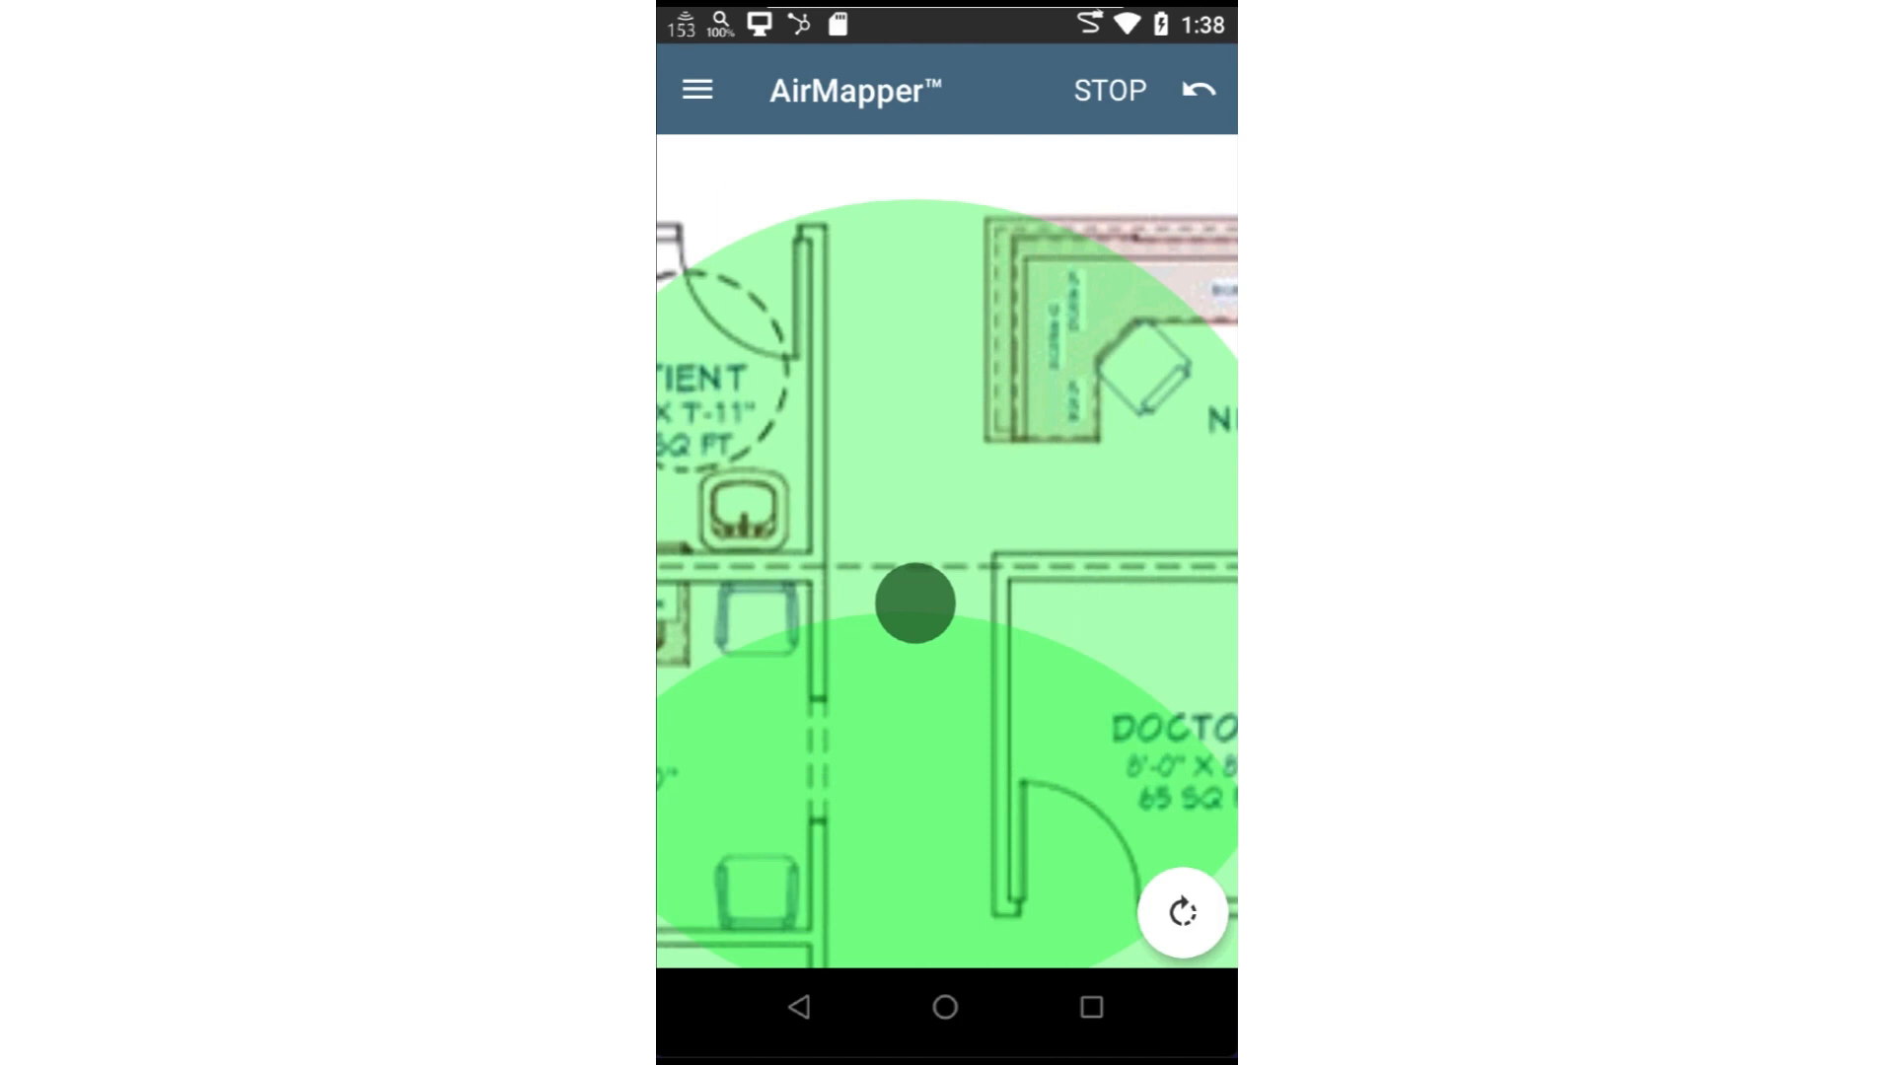
click(1113, 89)
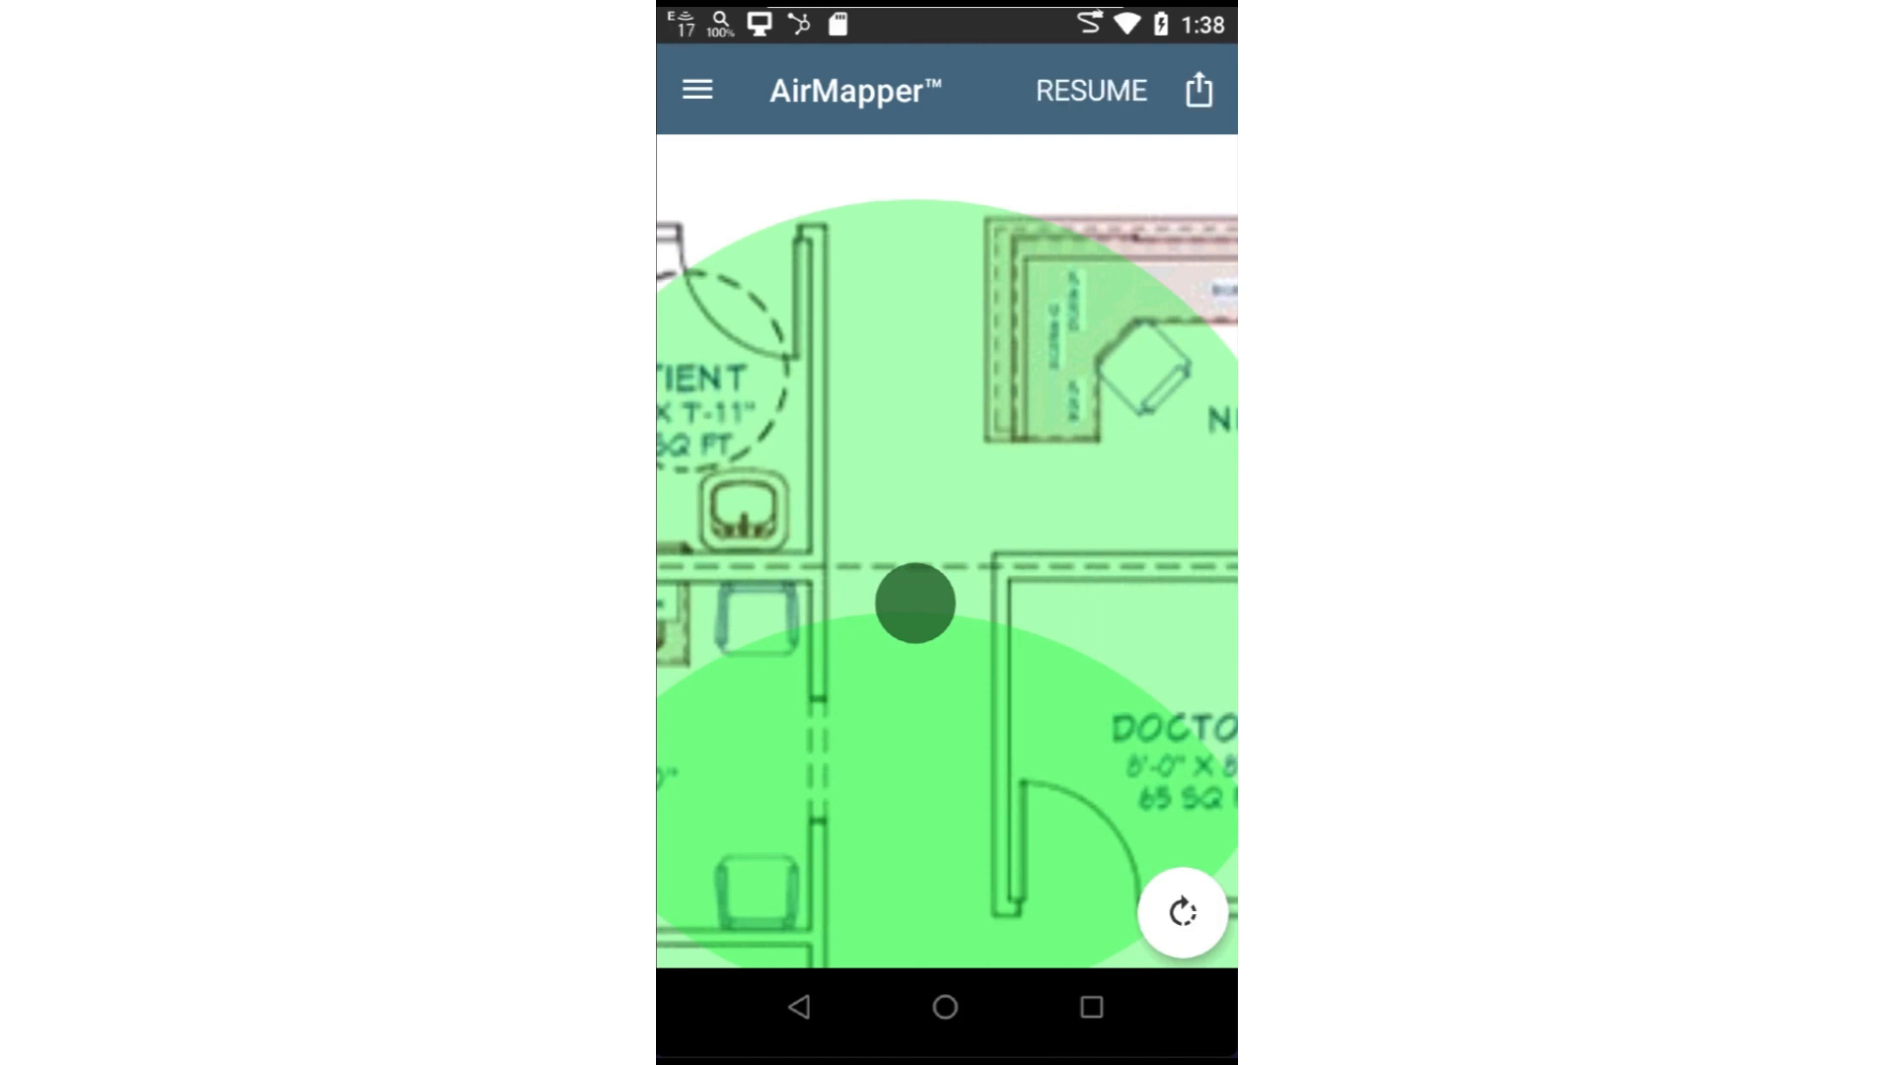
click(1204, 91)
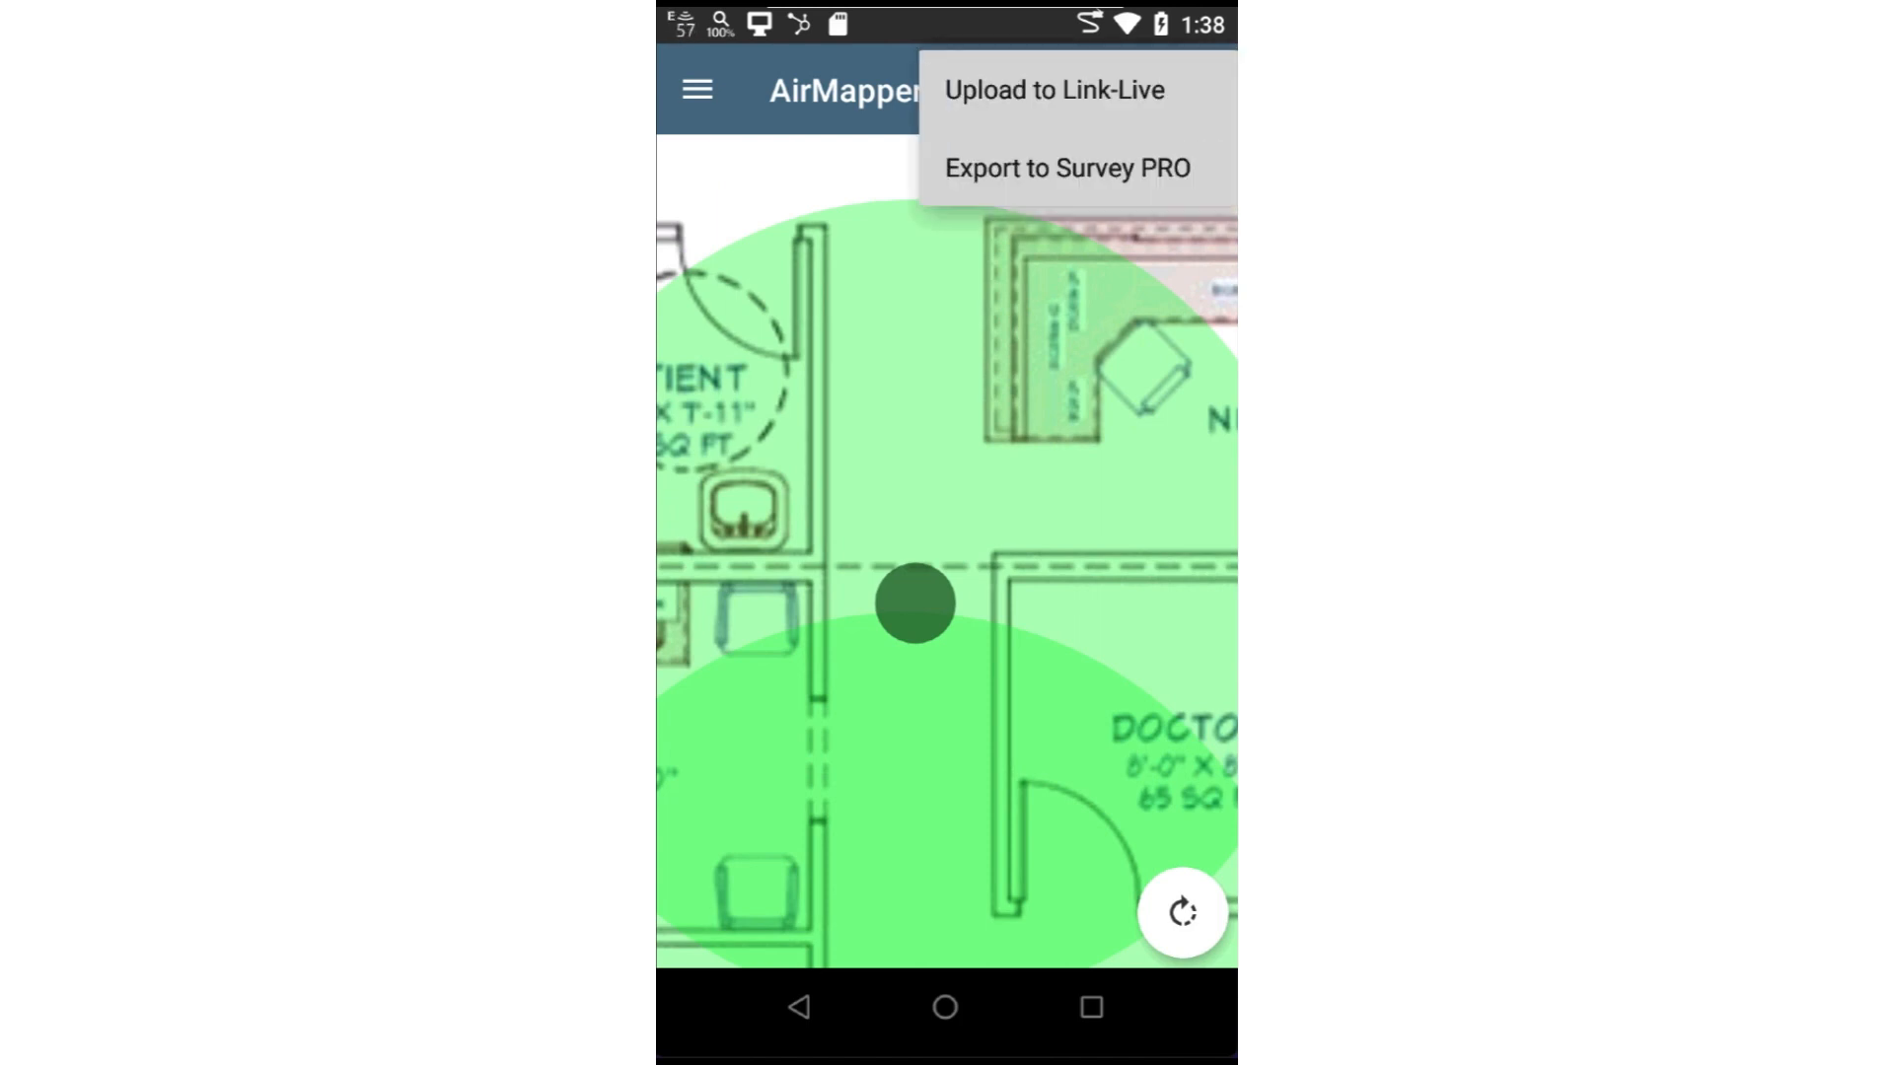